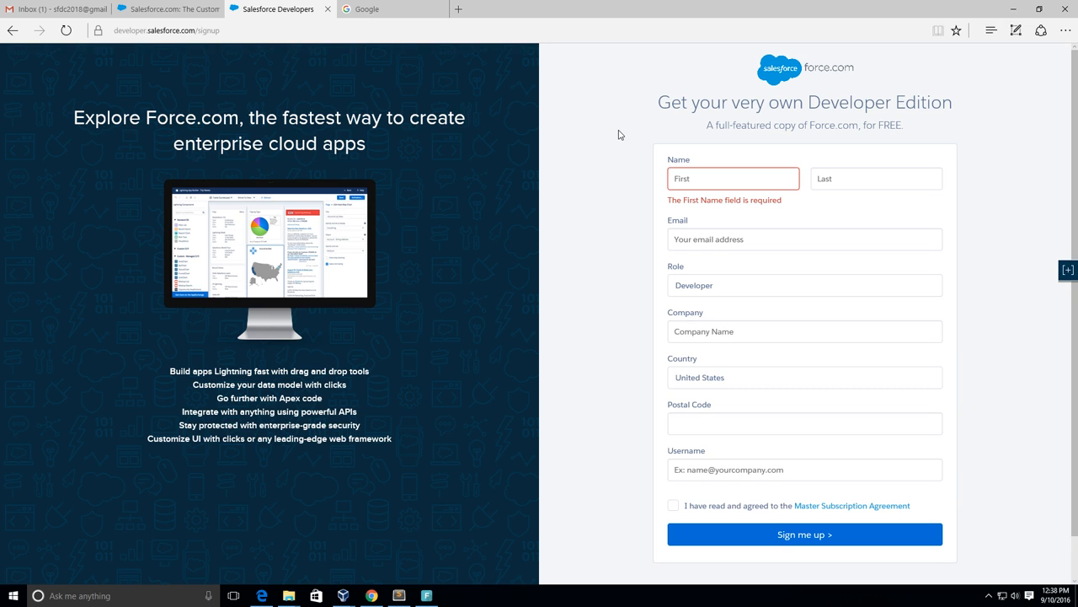
{"action": "left_click", "coordinate": [733, 179]}
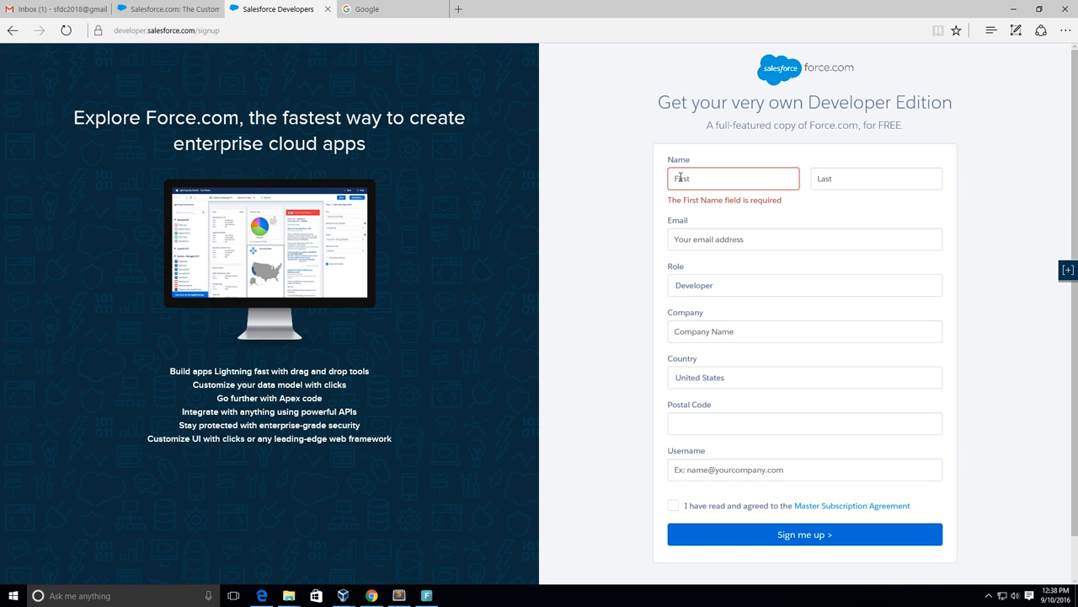
{"action": "left_click", "coordinate": [1066, 270]}
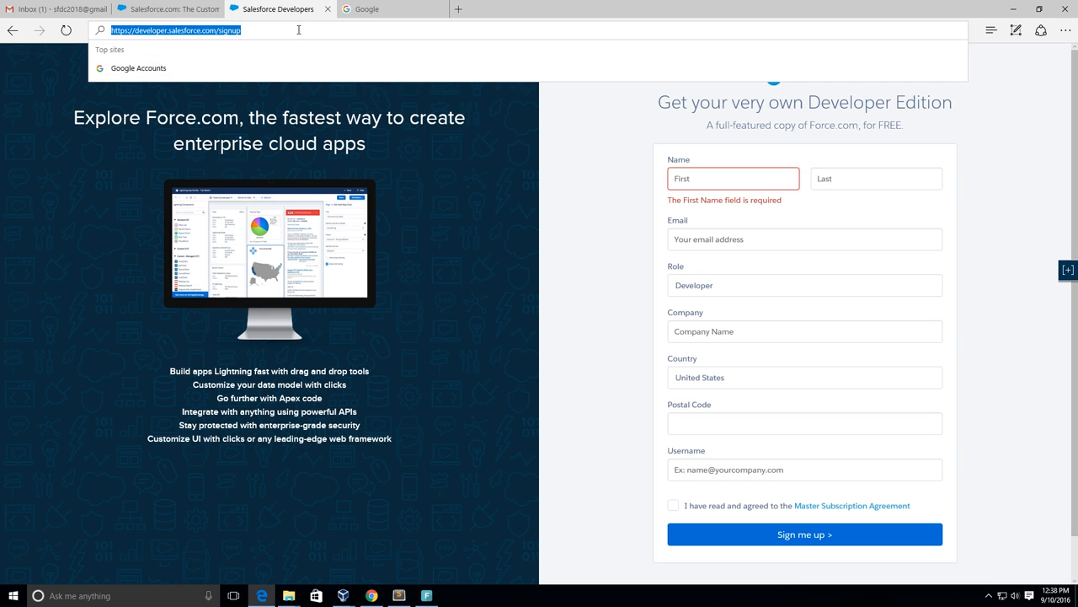
{"action": "mouse_move", "coordinate": [315, 37]}
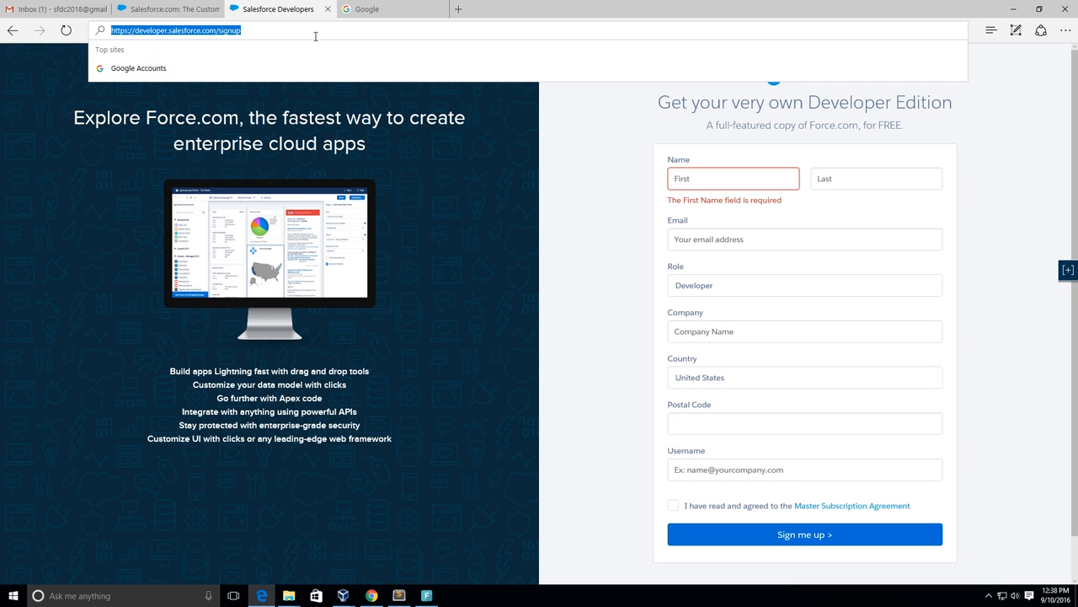
{"action": "left_click", "coordinate": [594, 164]}
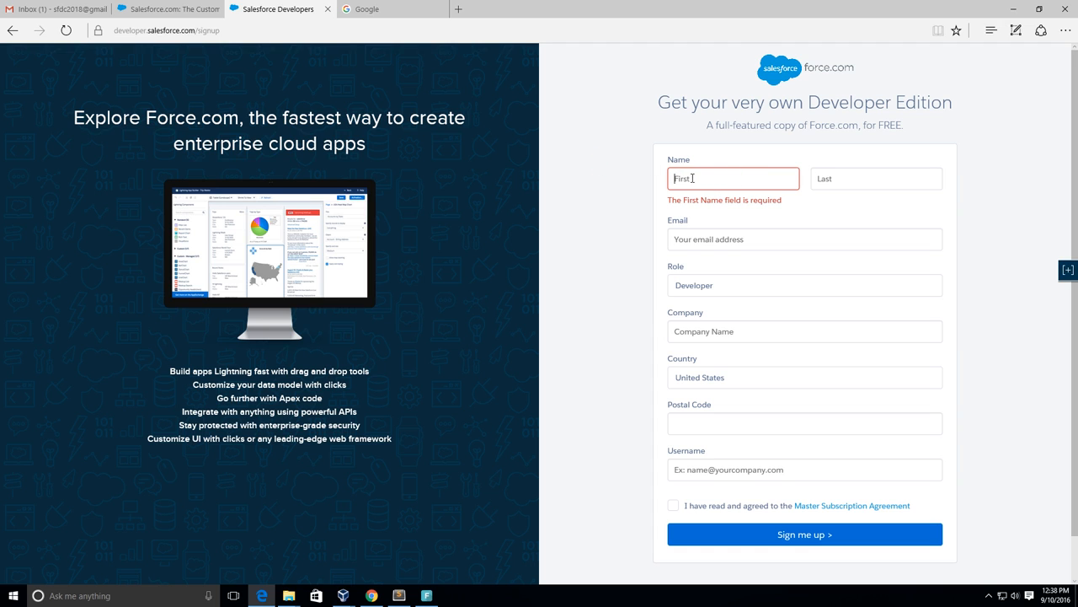
{"action": "mouse_move", "coordinate": [691, 169]}
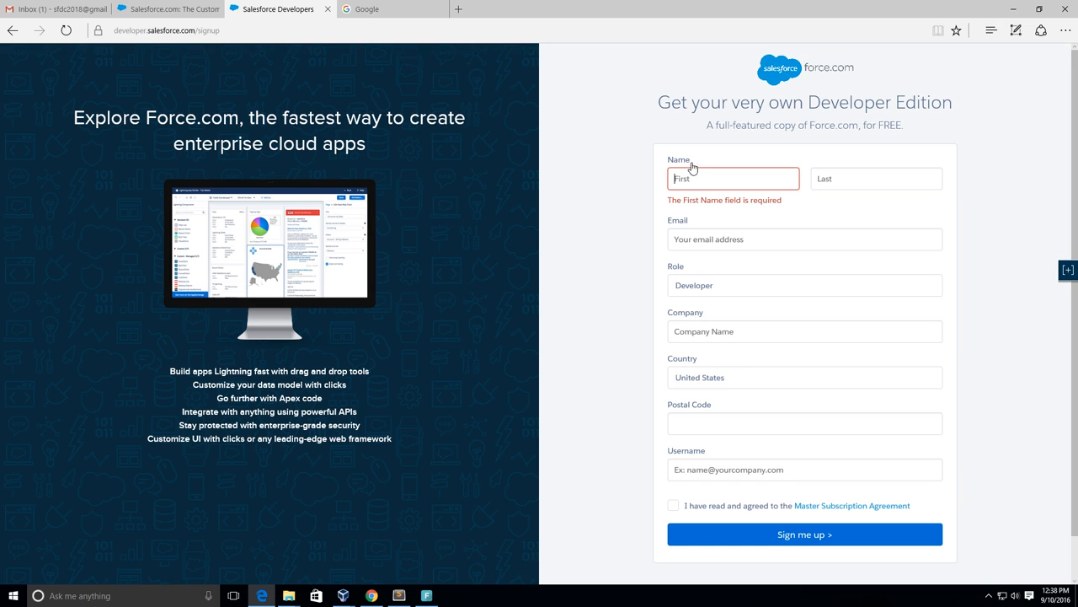
{"action": "mouse_move", "coordinate": [706, 178]}
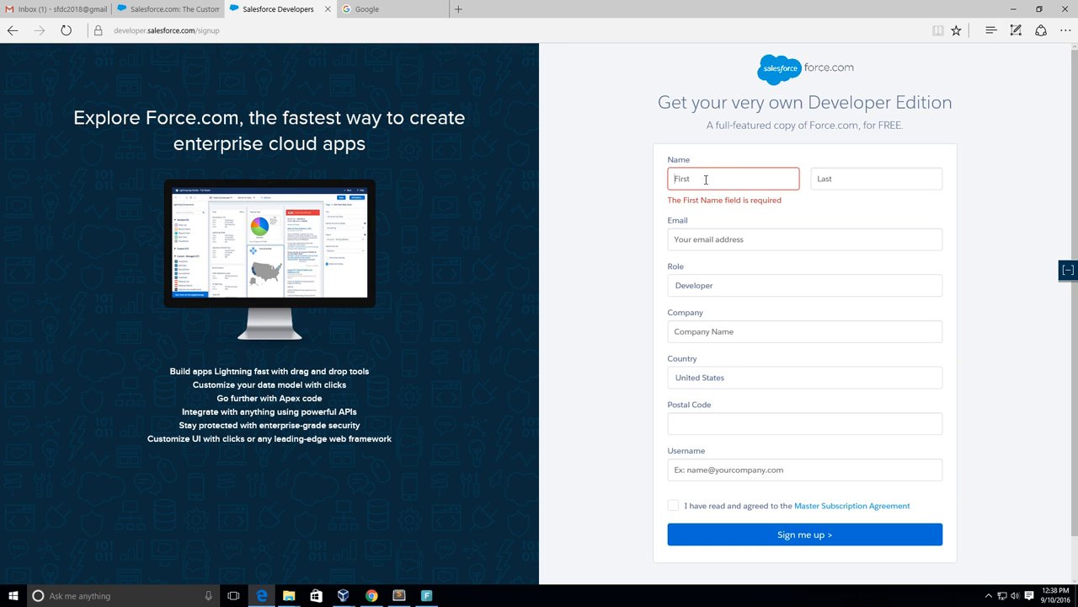
{"action": "type", "text": "Sf"}
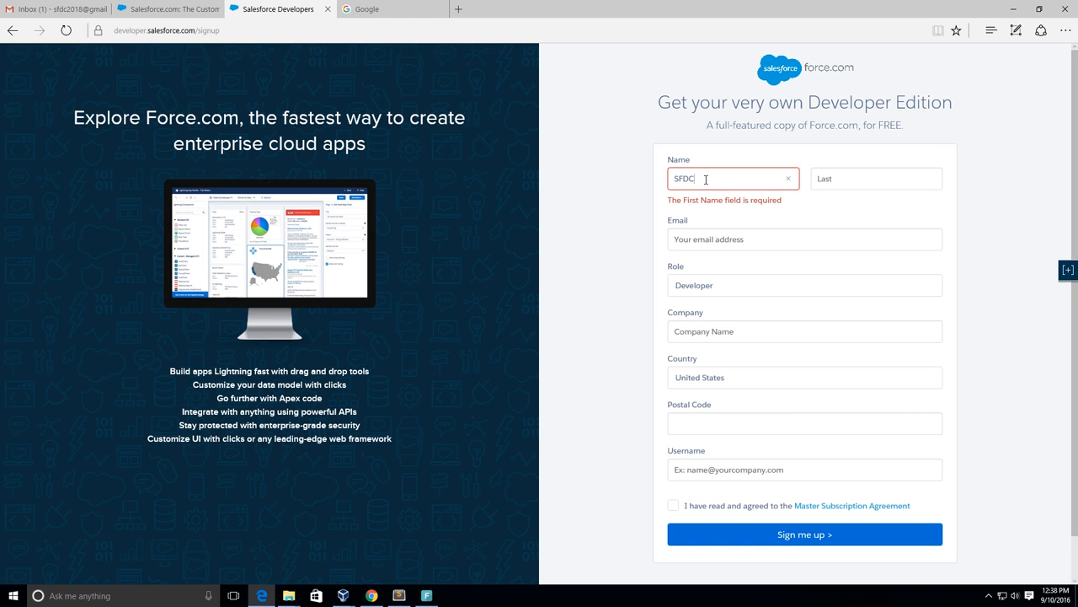
{"action": "type", "text": "Guy"}
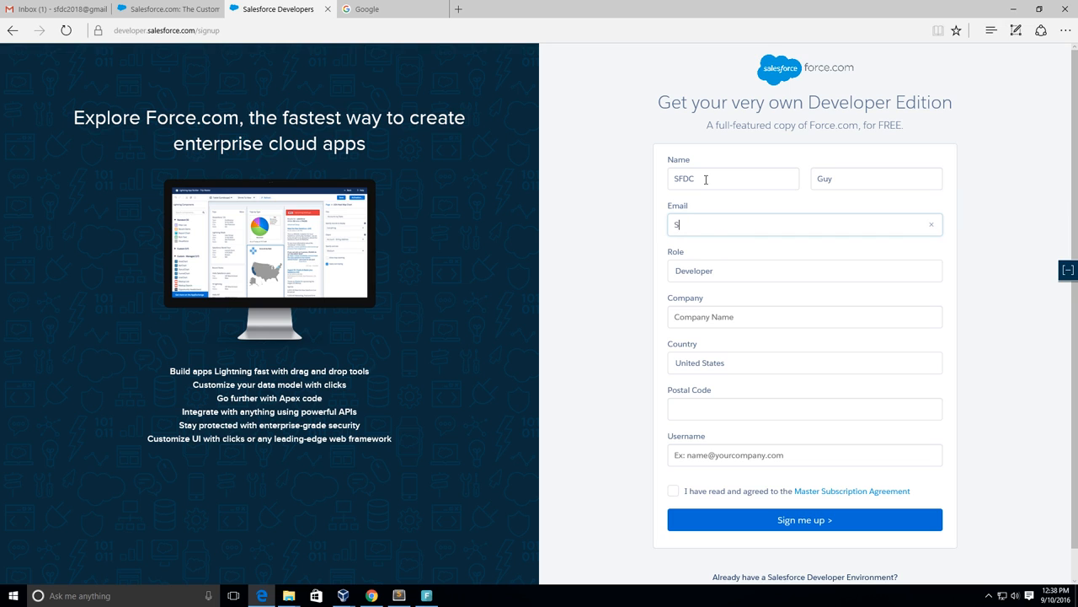
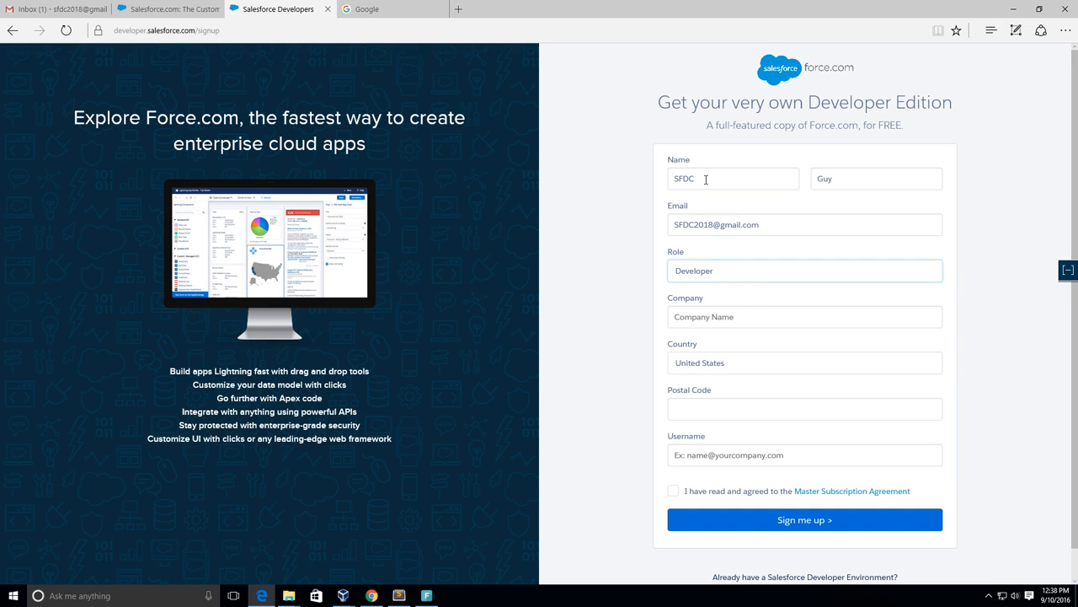
- Keep role Developer and country United States, enter company SFDC.com and postal code 30985
{"action": "left_click", "coordinate": [805, 269]}
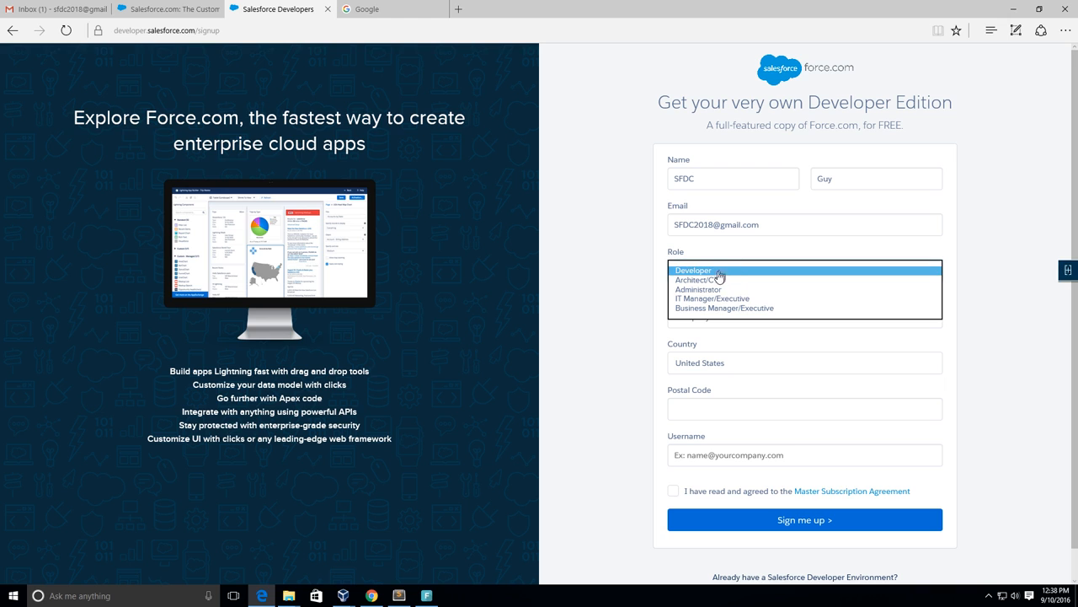
{"action": "mouse_move", "coordinate": [987, 289]}
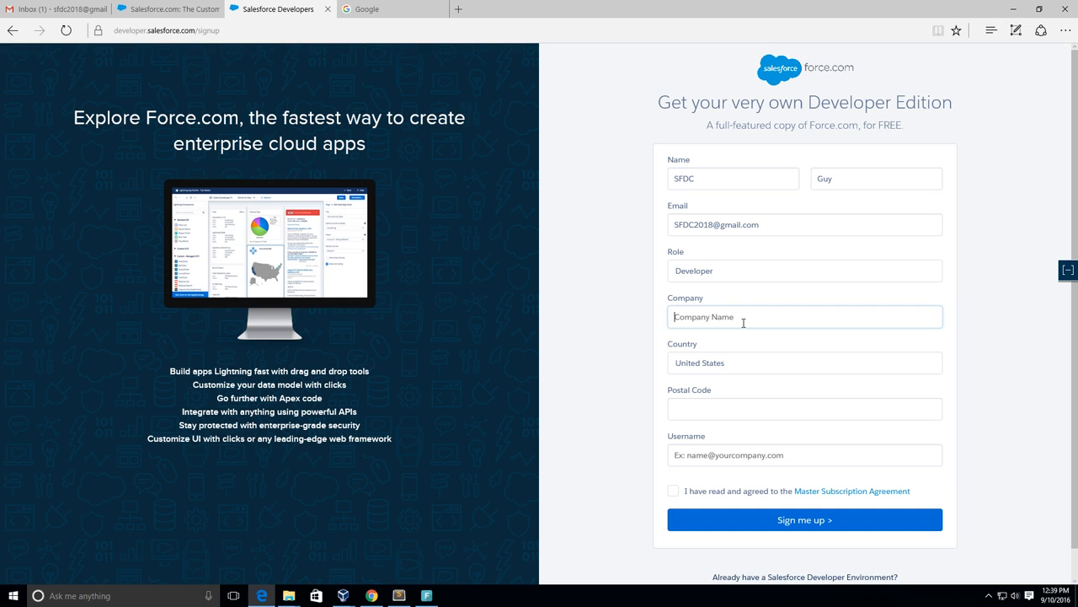
{"action": "type", "text": "SFDC.com"}
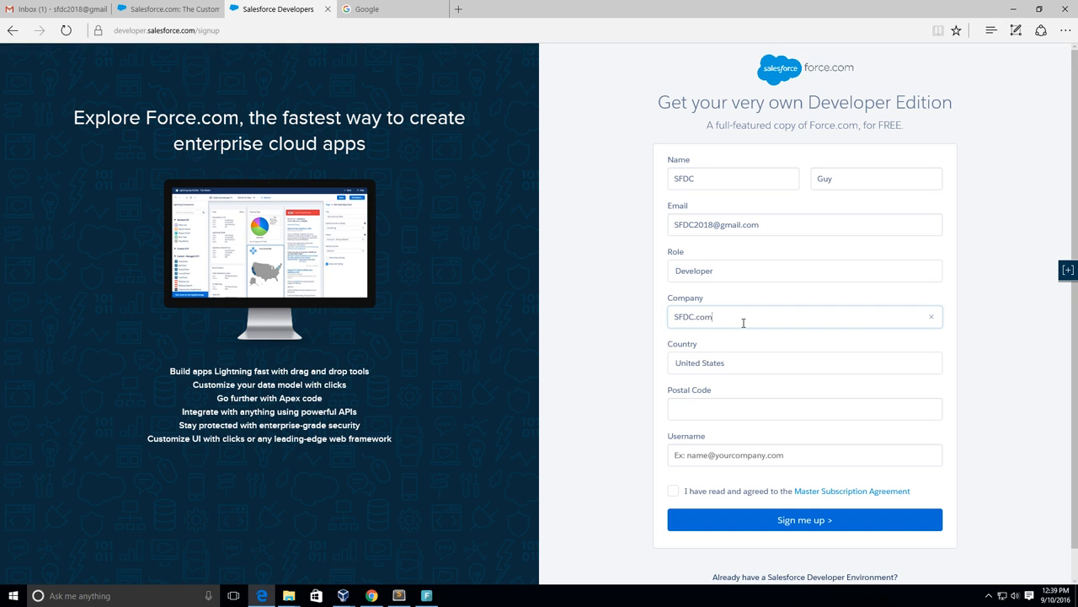
{"action": "mouse_move", "coordinate": [678, 394]}
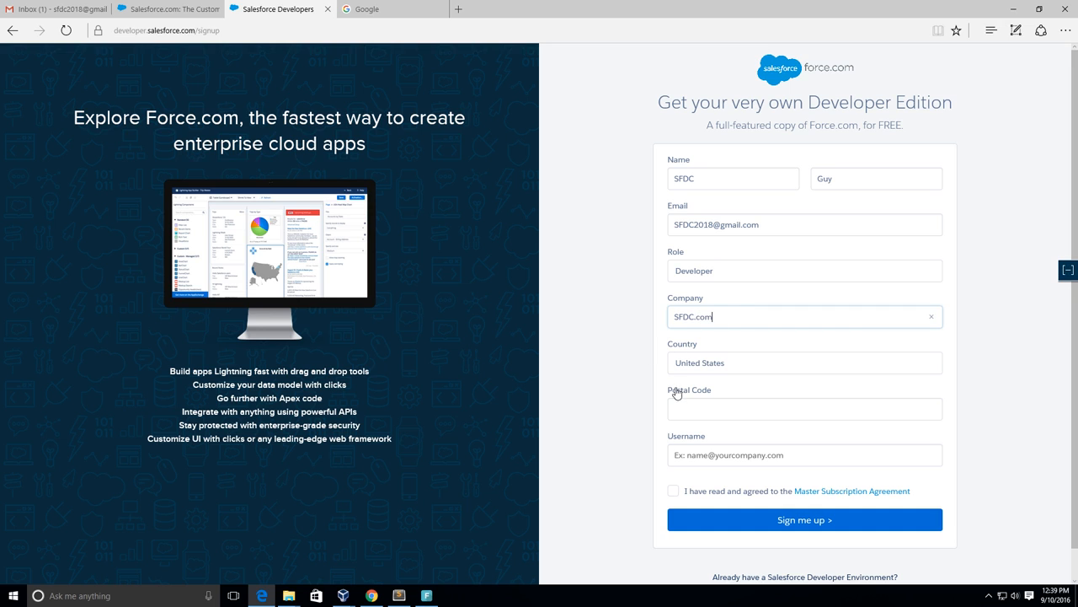
{"action": "mouse_move", "coordinate": [807, 372]}
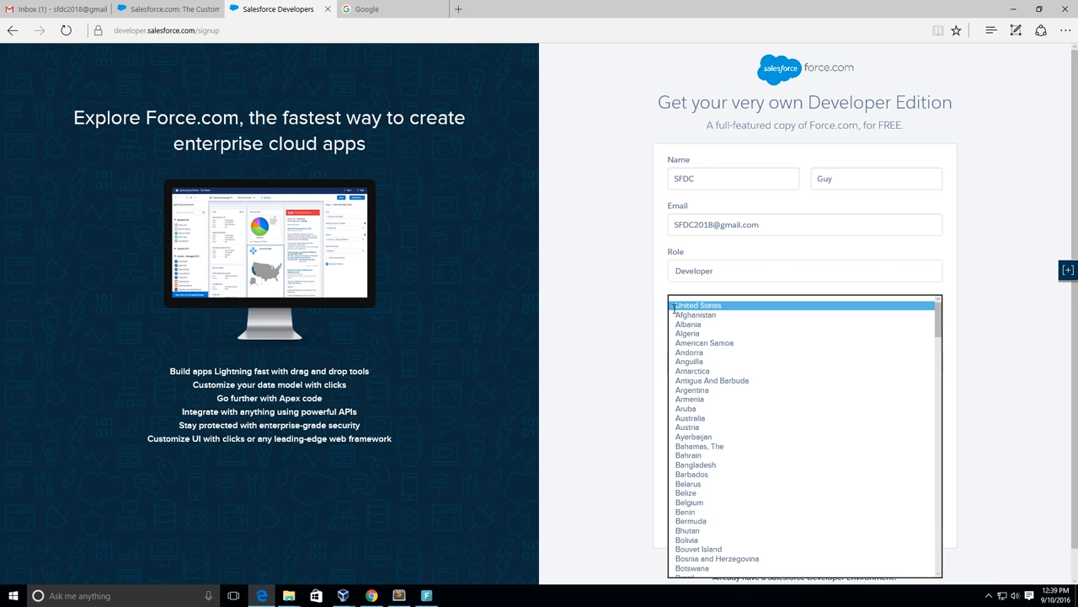
{"action": "left_click", "coordinate": [698, 305]}
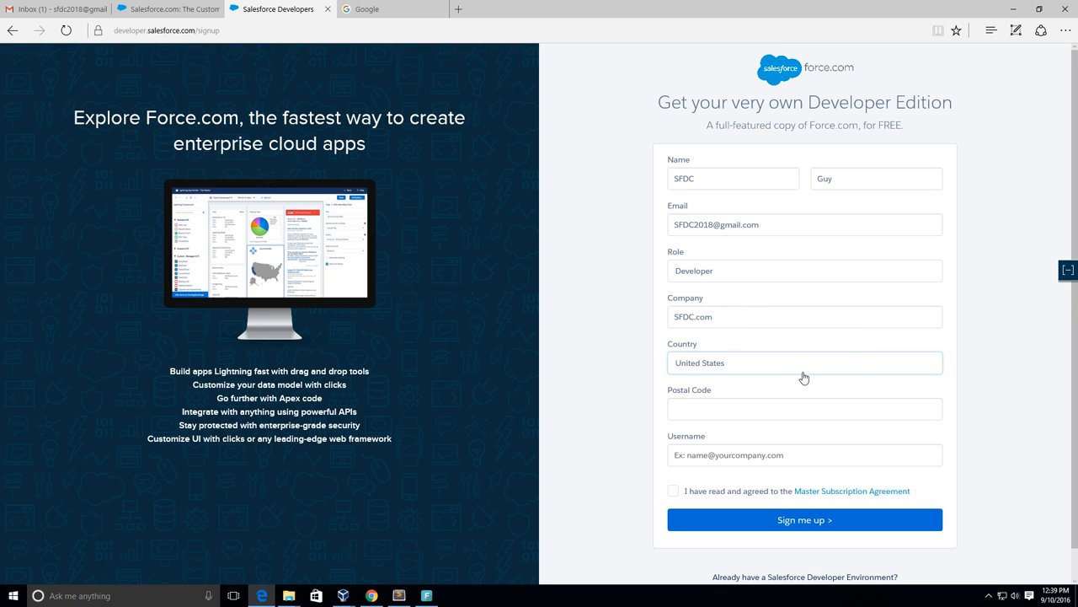
{"action": "left_click", "coordinate": [805, 410]}
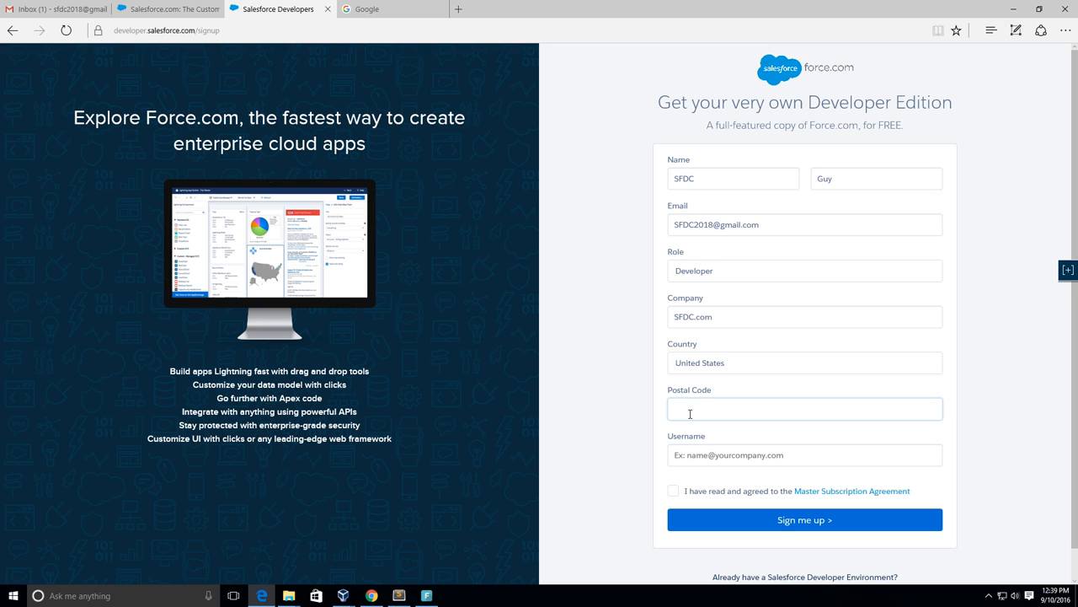
{"action": "type", "text": "30985"}
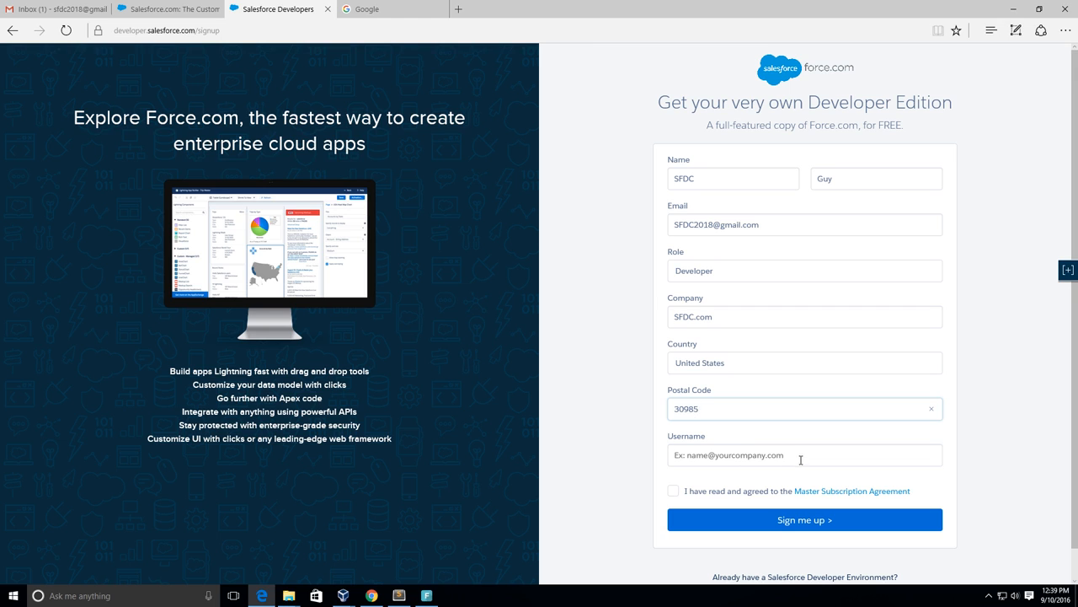
{"action": "triple_click", "coordinate": [733, 224]}
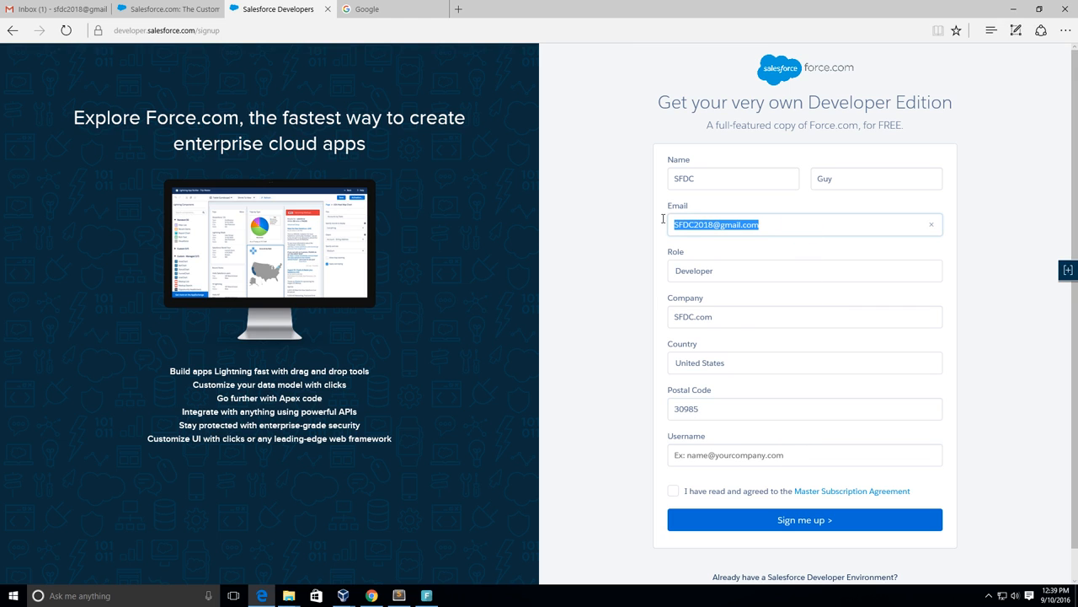
{"action": "right_click", "coordinate": [738, 224]}
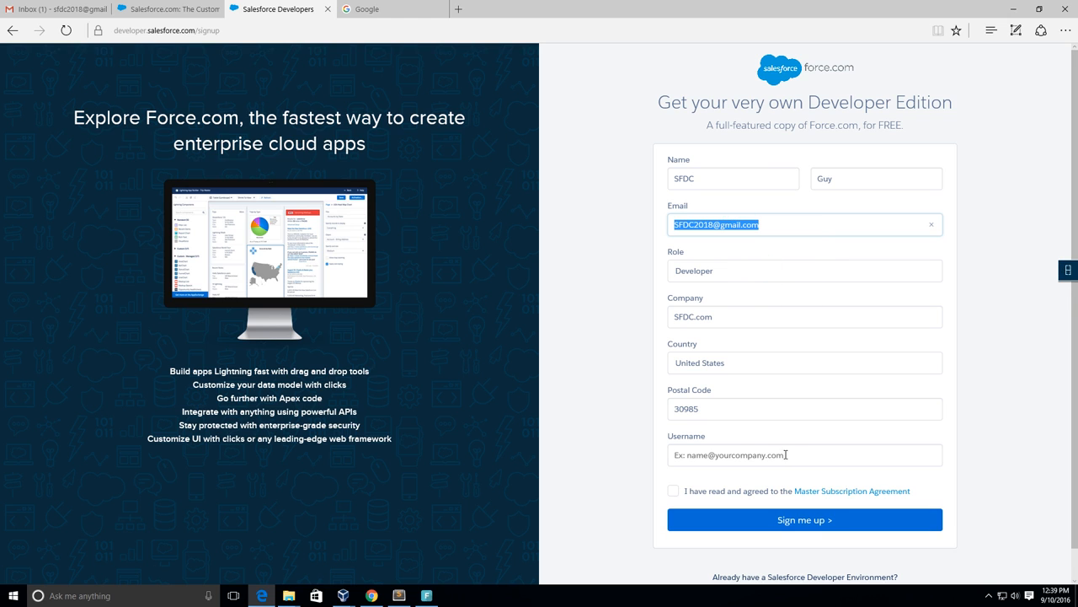
{"action": "left_click", "coordinate": [805, 455]}
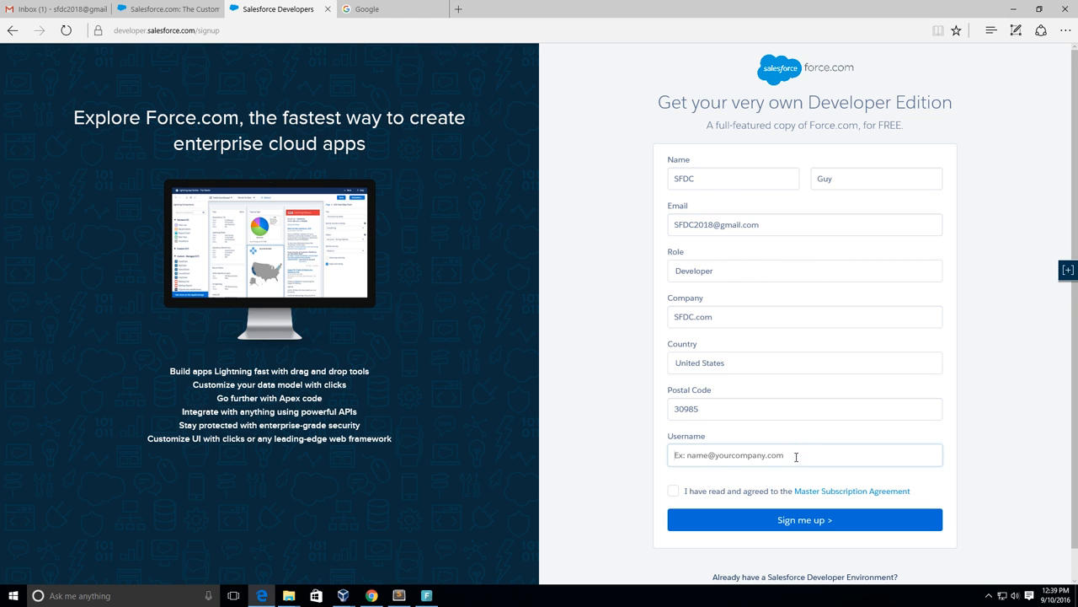
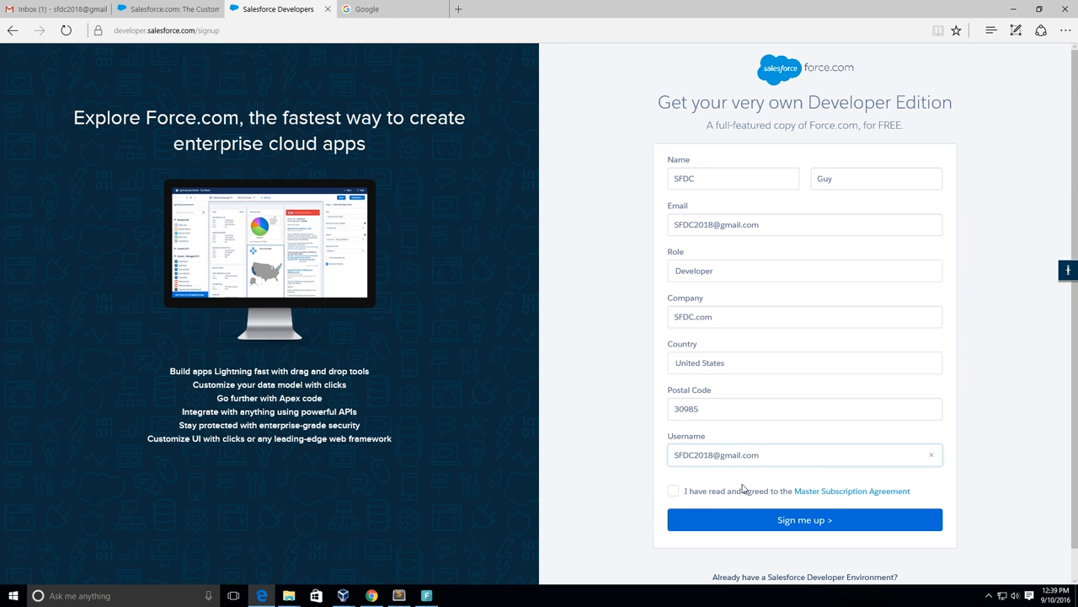
{"action": "mouse_move", "coordinate": [853, 490]}
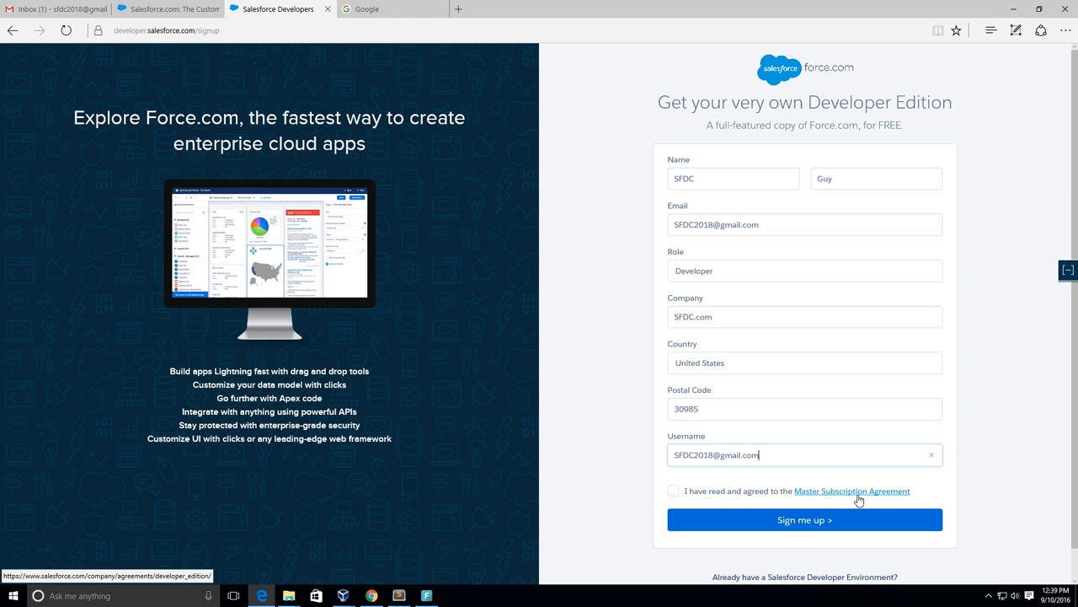
{"action": "mouse_move", "coordinate": [868, 499]}
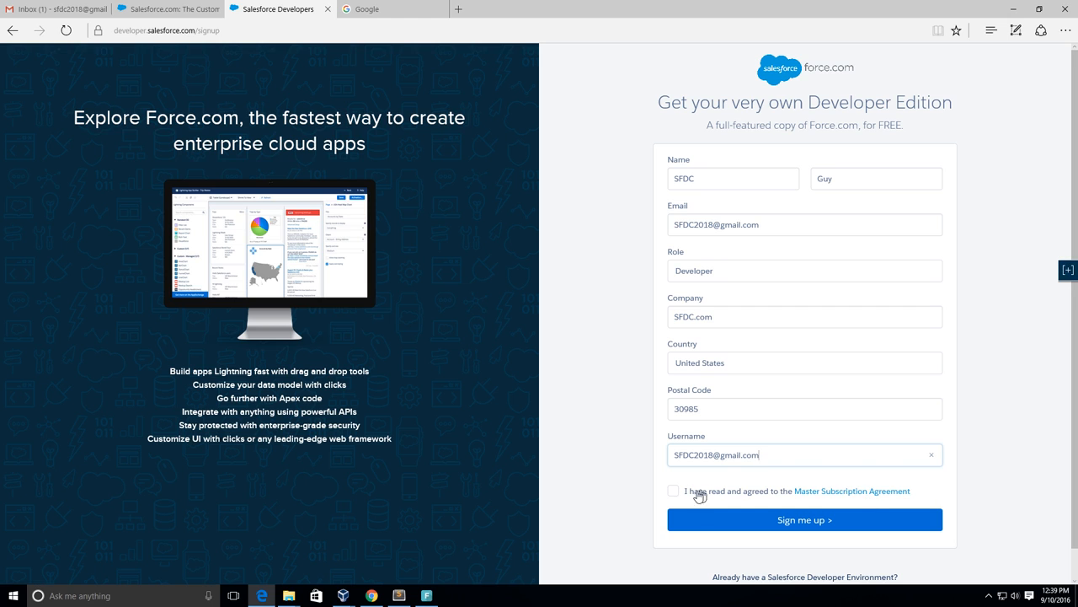
- Tick the Master Subscription Agreement checkbox and submit with Sign me up
{"action": "left_click", "coordinate": [674, 490]}
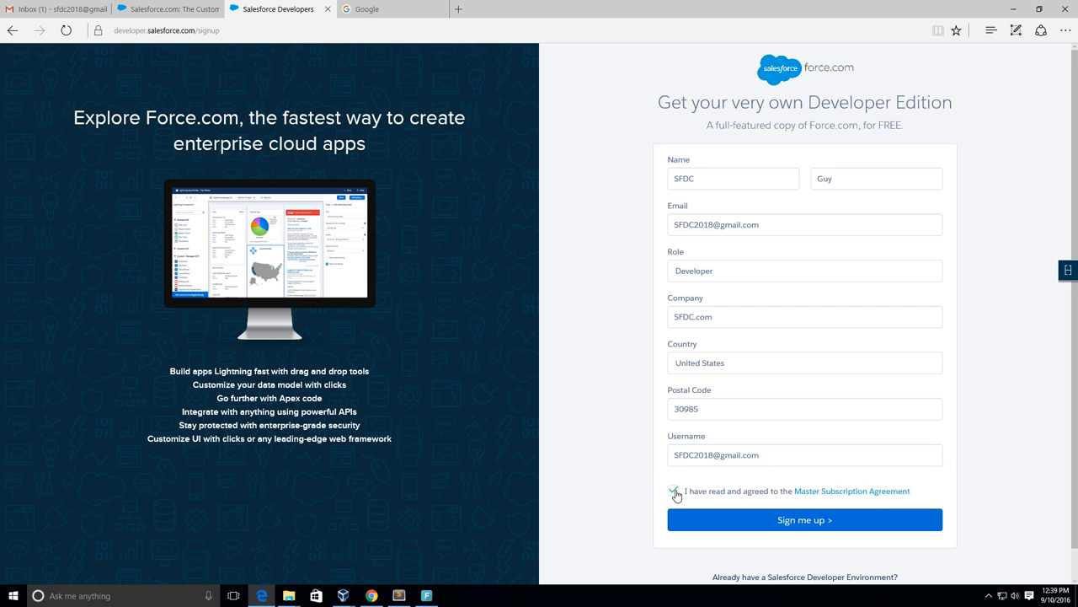
{"action": "left_click", "coordinate": [674, 490]}
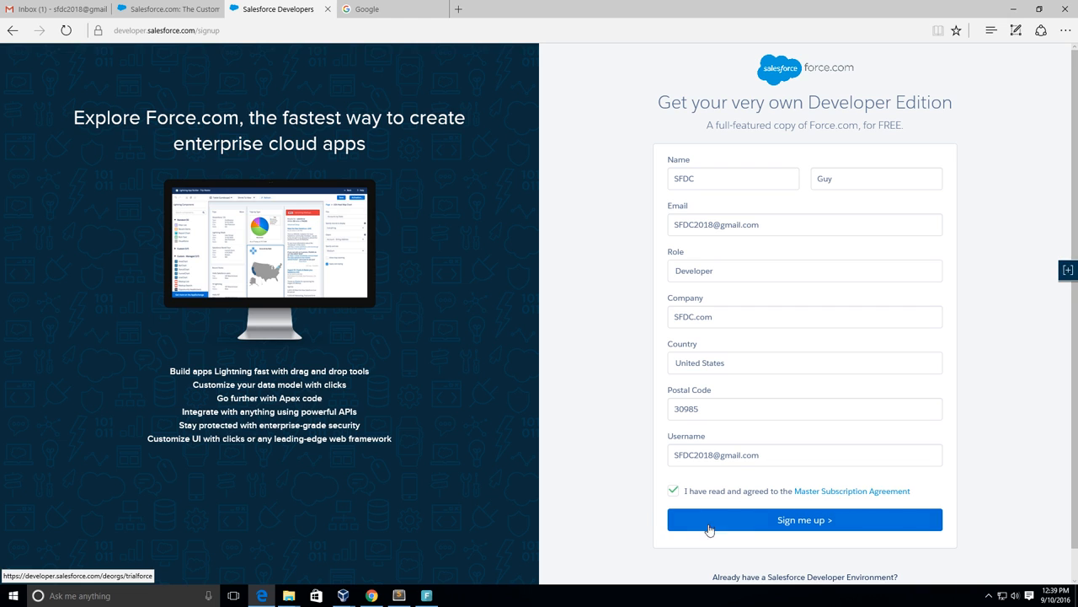
{"action": "left_click", "coordinate": [804, 519]}
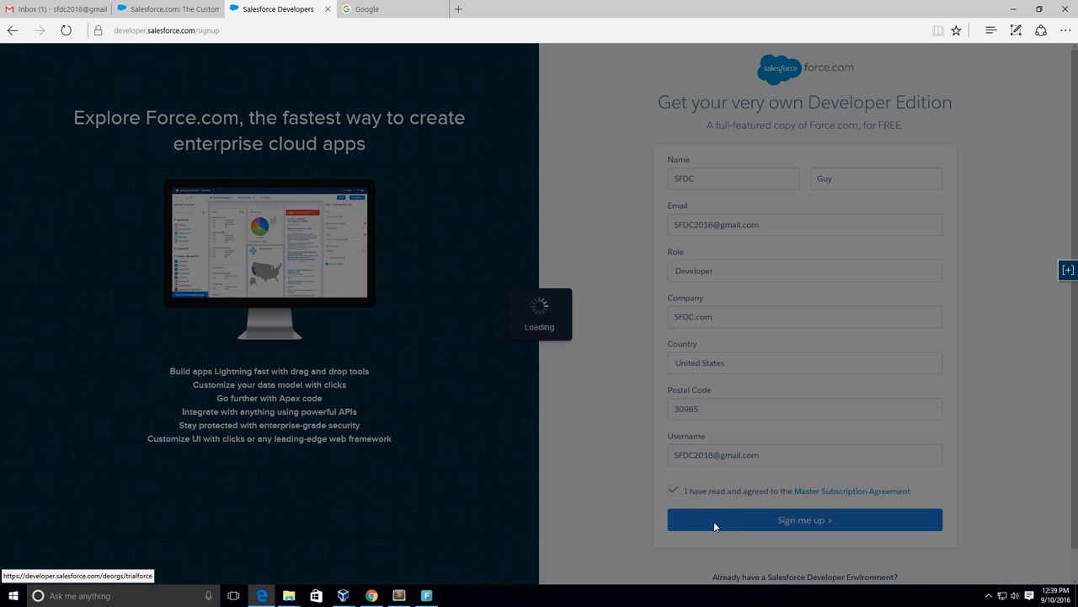
{"action": "left_click", "coordinate": [804, 519]}
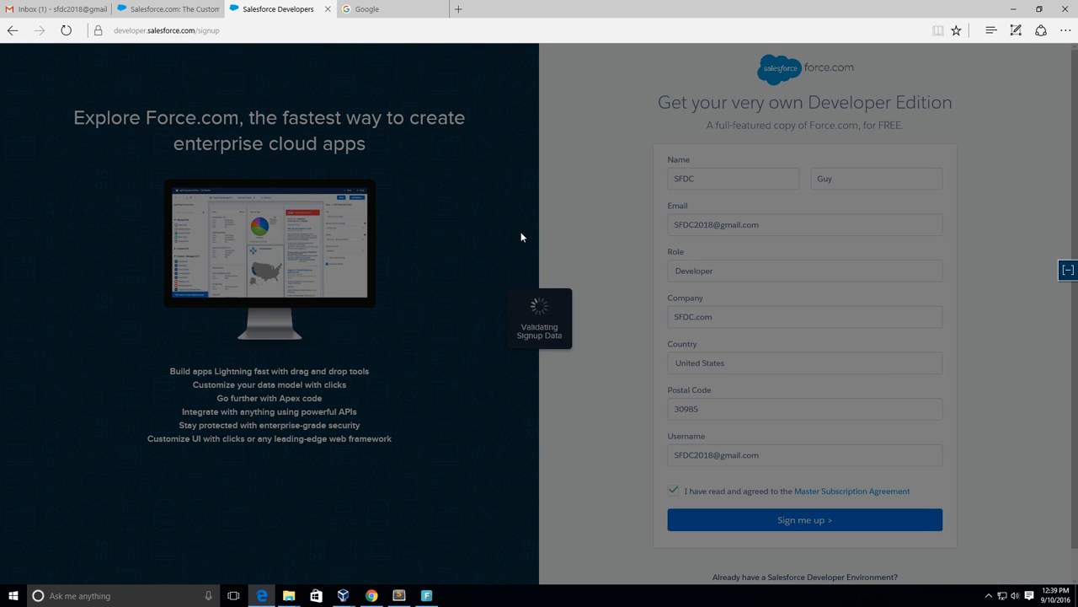
- Complete the sign-up submission and switch to Gmail for the verification email
{"action": "left_click", "coordinate": [804, 519]}
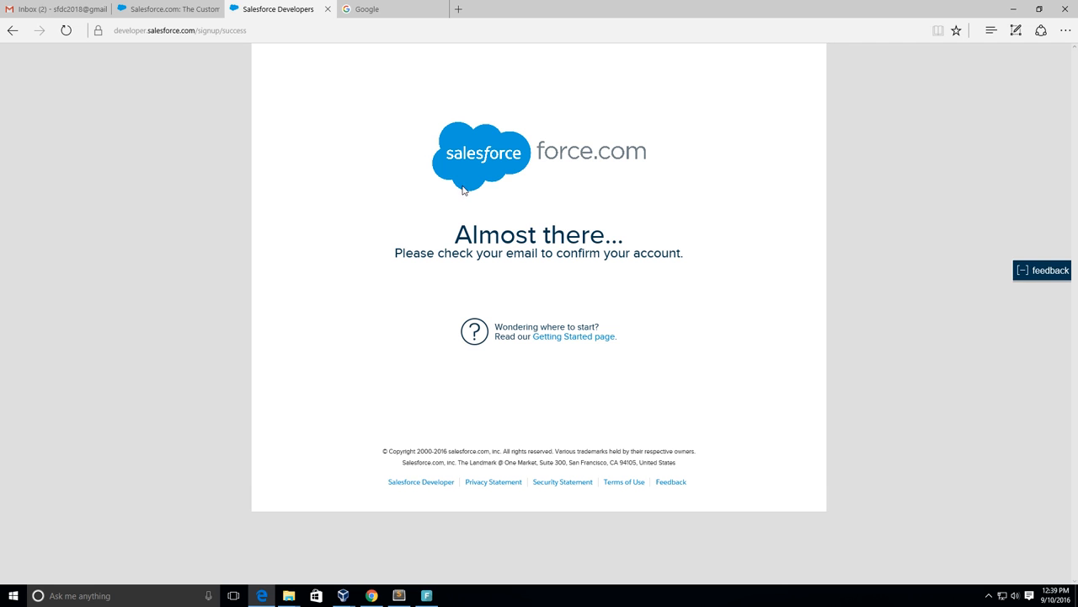
{"action": "left_click", "coordinate": [1052, 270]}
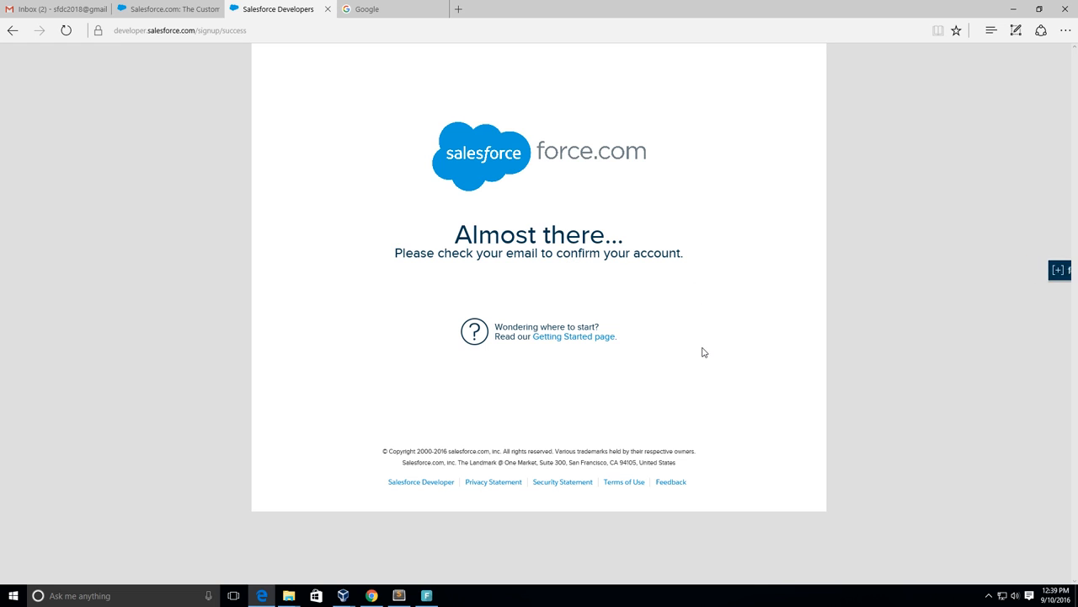
{"action": "mouse_move", "coordinate": [523, 219]}
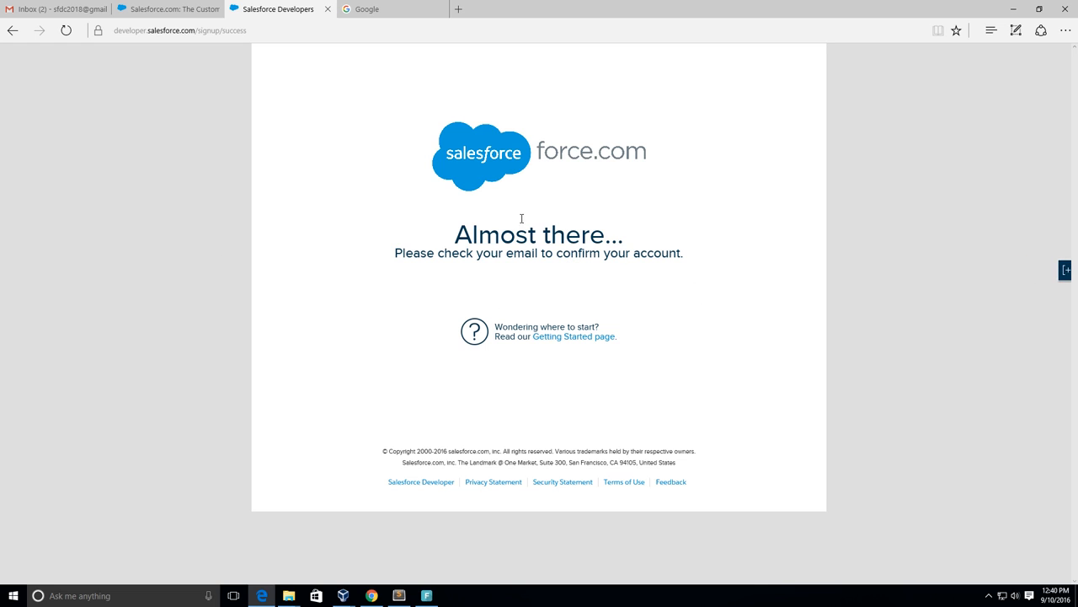
{"action": "left_click", "coordinate": [54, 8]}
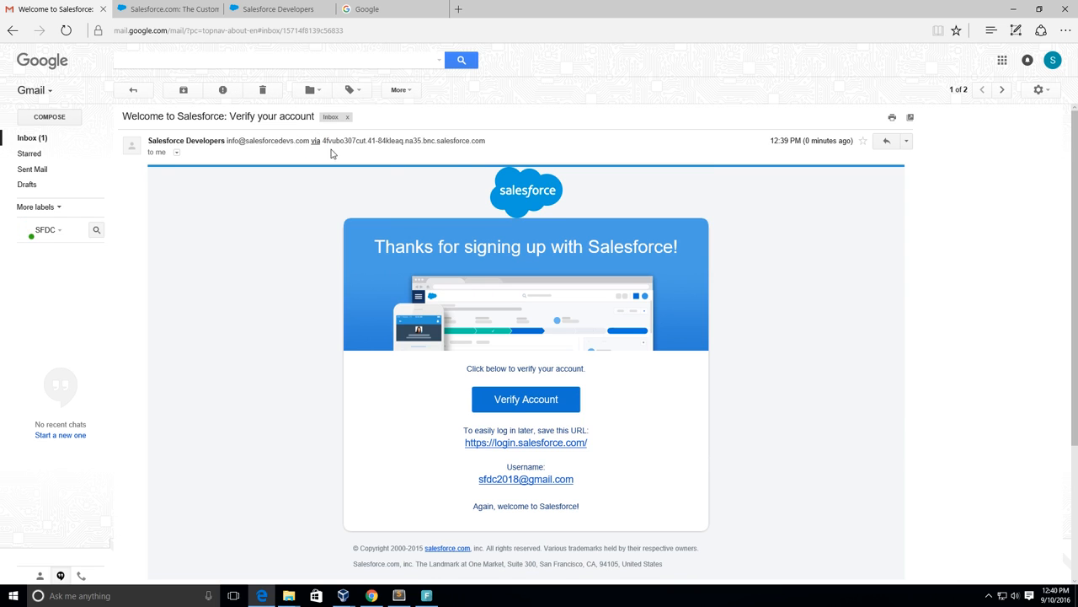
- Use Verify Account in the welcome email to confirm the new Salesforce account
{"action": "scroll", "scroll_direction": "down", "scroll_amount": 3}
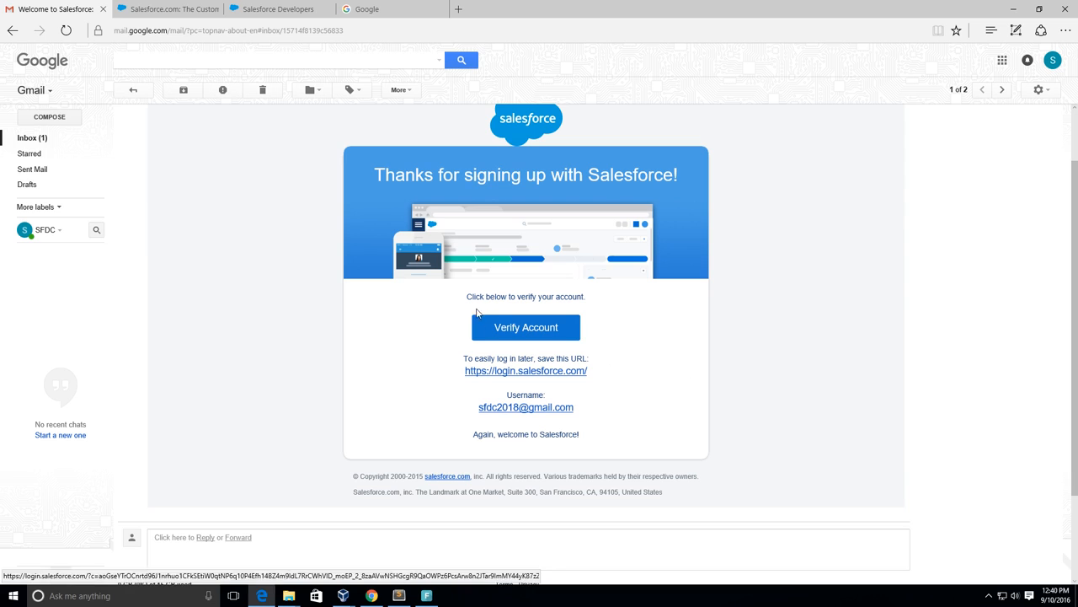
{"action": "mouse_move", "coordinate": [593, 310]}
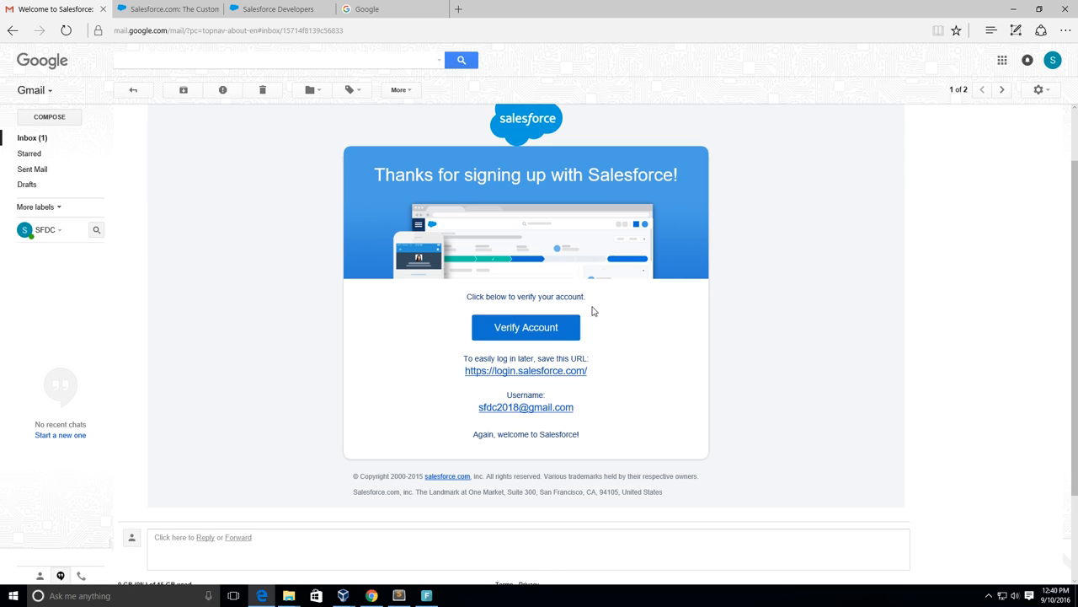
{"action": "left_click", "coordinate": [525, 327]}
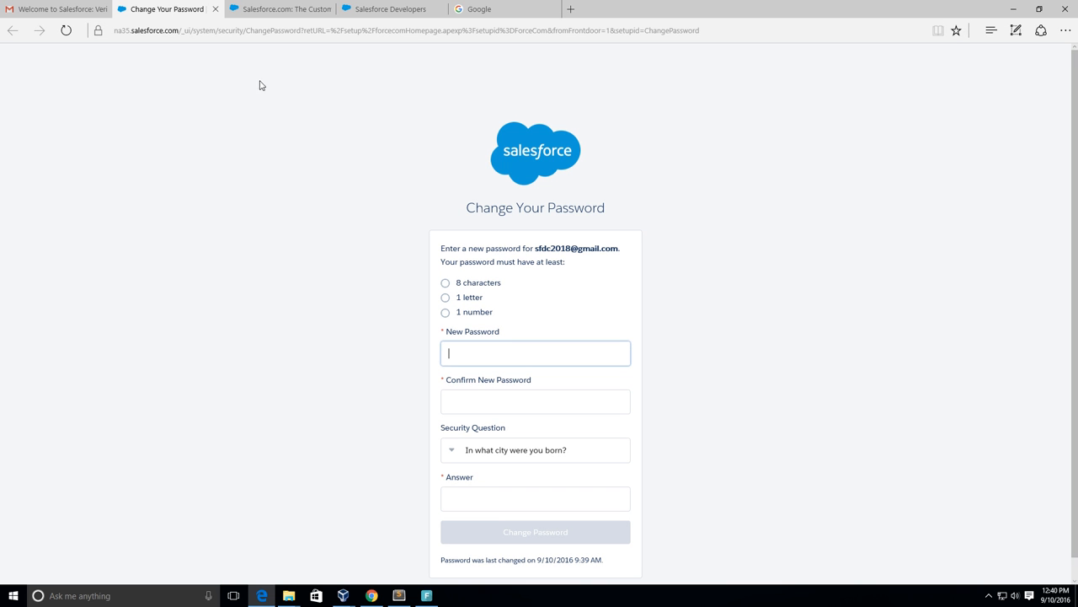
{"action": "mouse_move", "coordinate": [578, 260]}
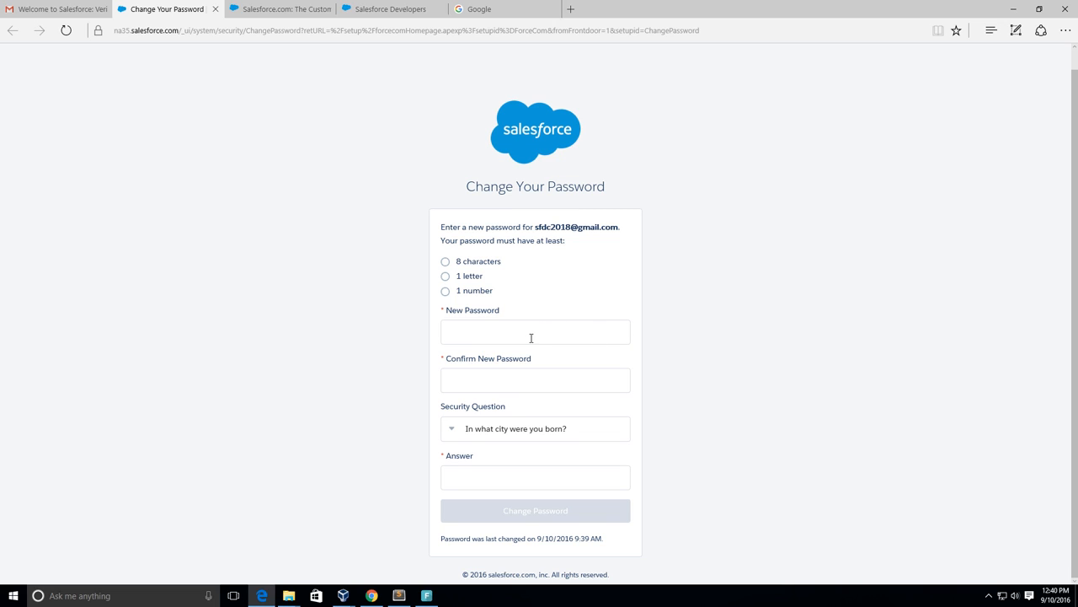
{"action": "mouse_move", "coordinate": [459, 260]}
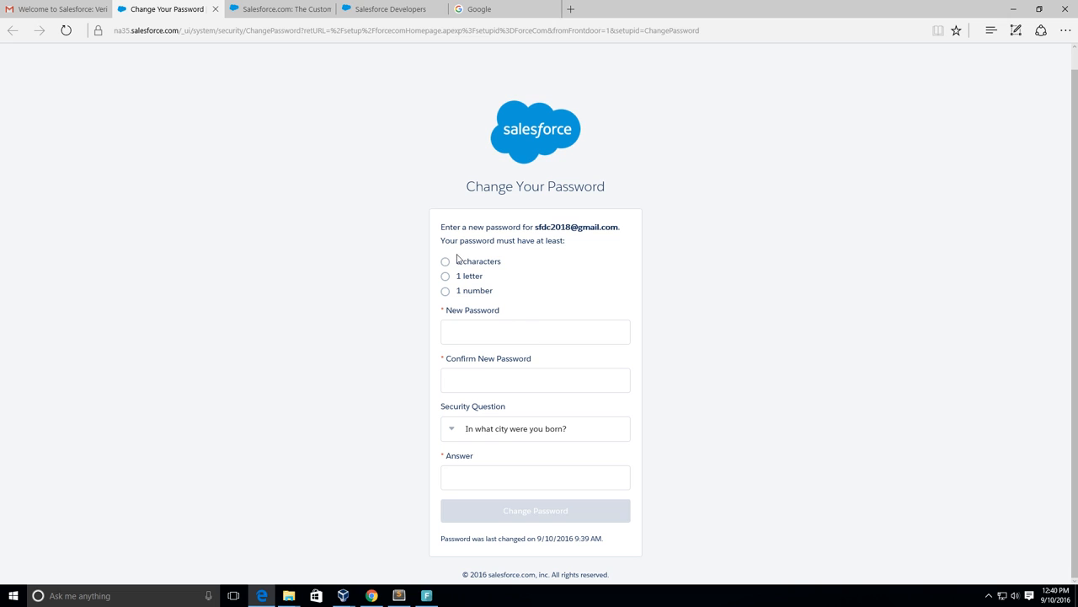
{"action": "double_click", "coordinate": [478, 262]}
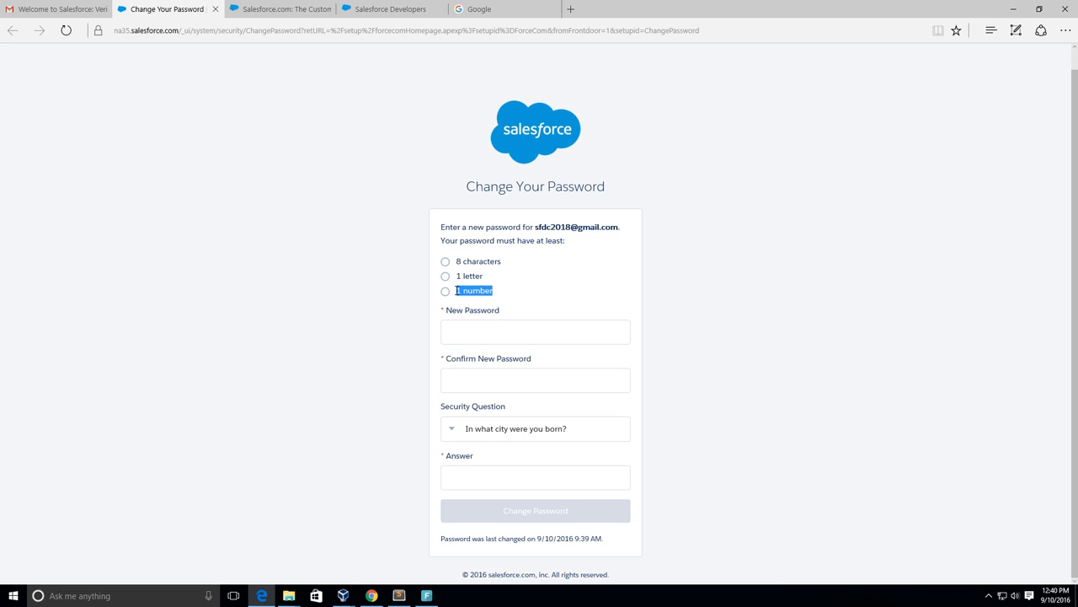
{"action": "left_click", "coordinate": [536, 330]}
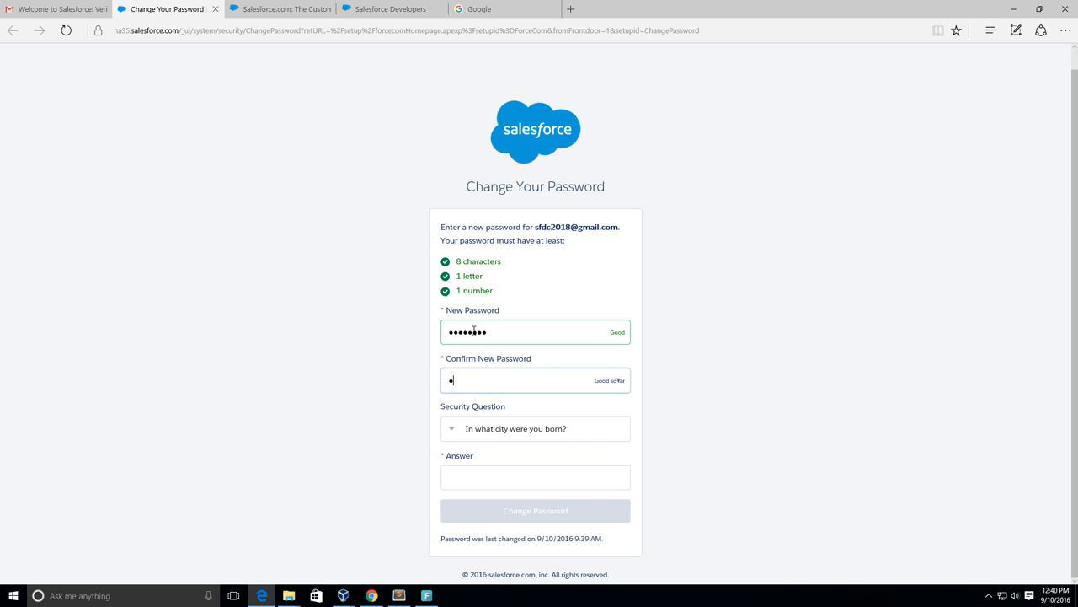
{"action": "type", "text": "••••••"}
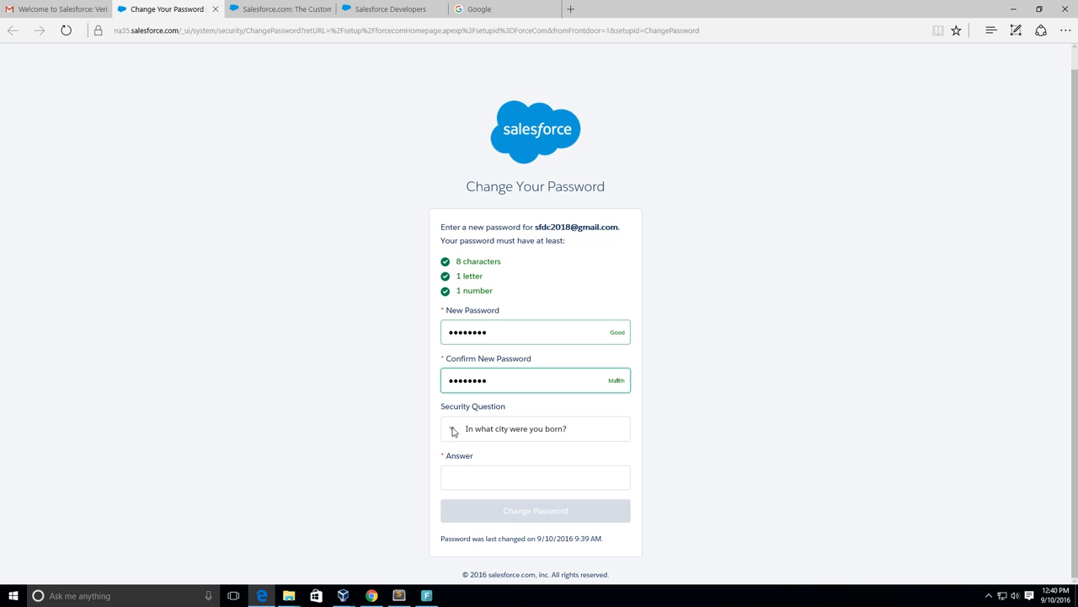
{"action": "left_click", "coordinate": [536, 477]}
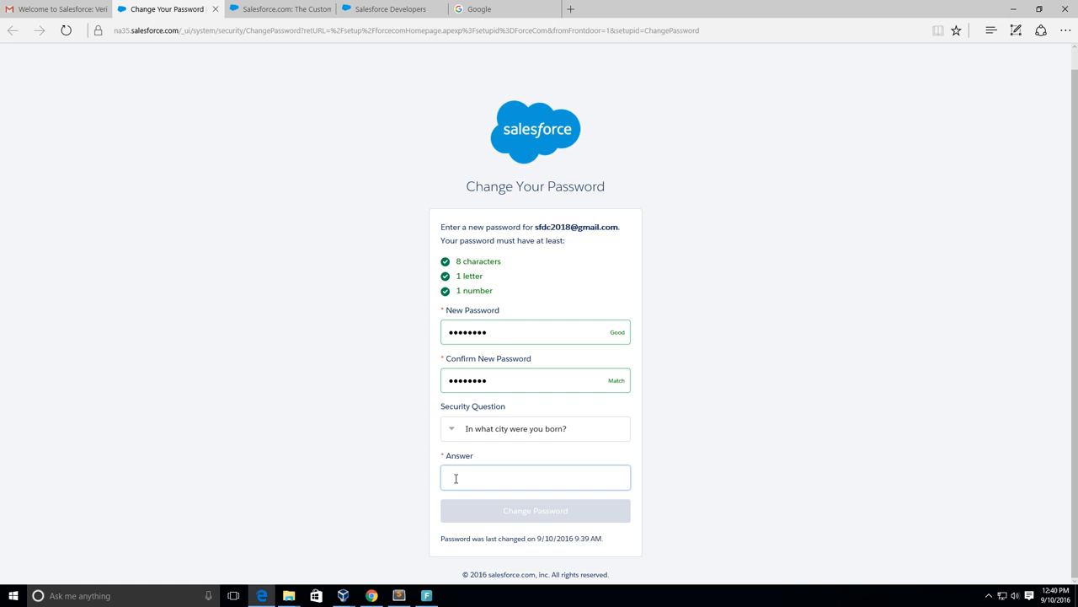
{"action": "left_click", "coordinate": [536, 479]}
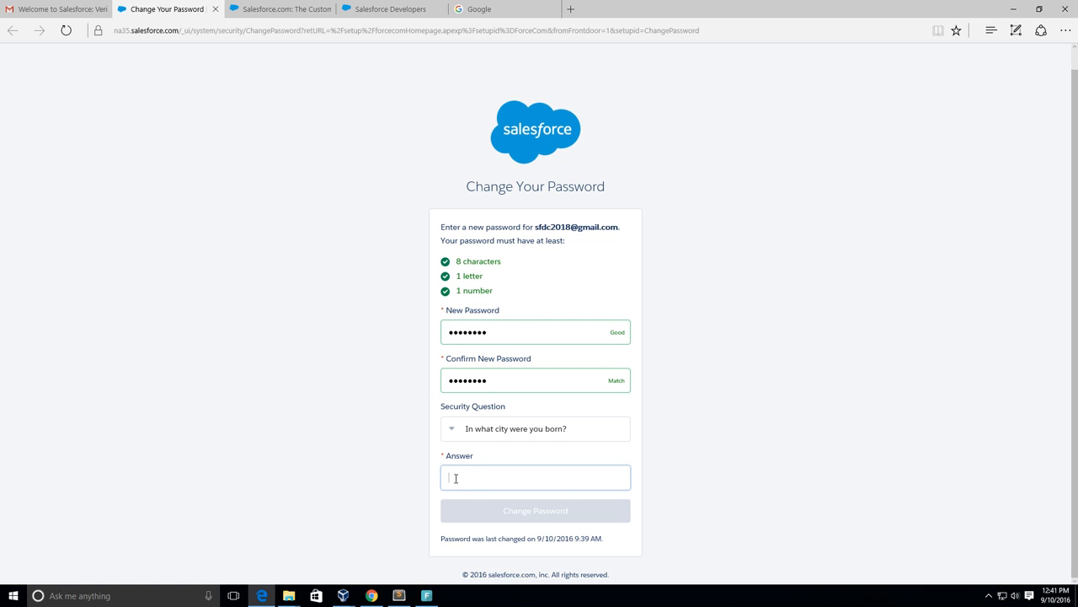
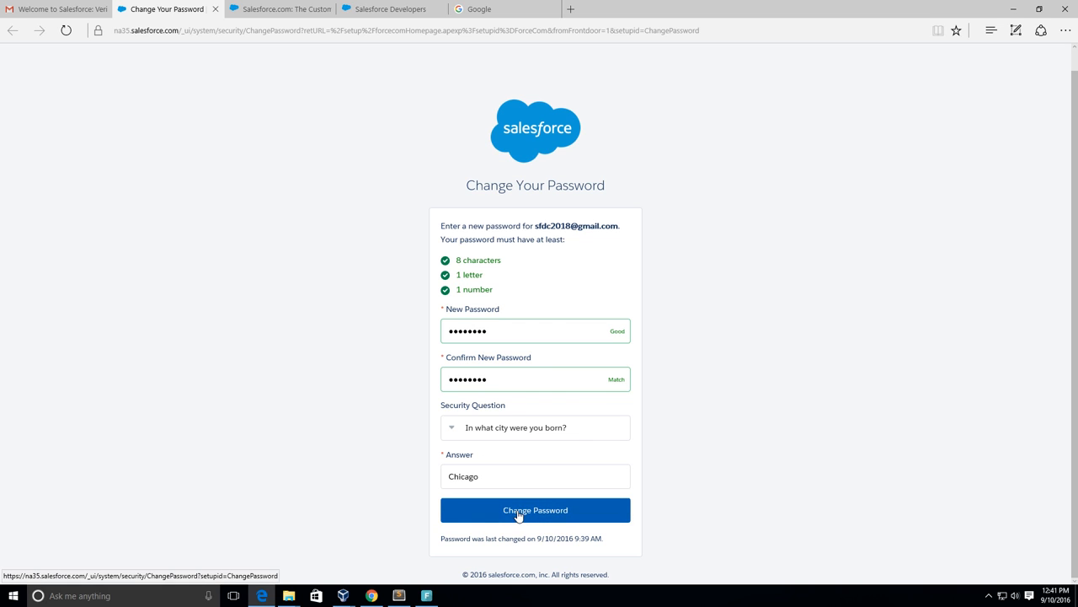
{"action": "left_click", "coordinate": [535, 509]}
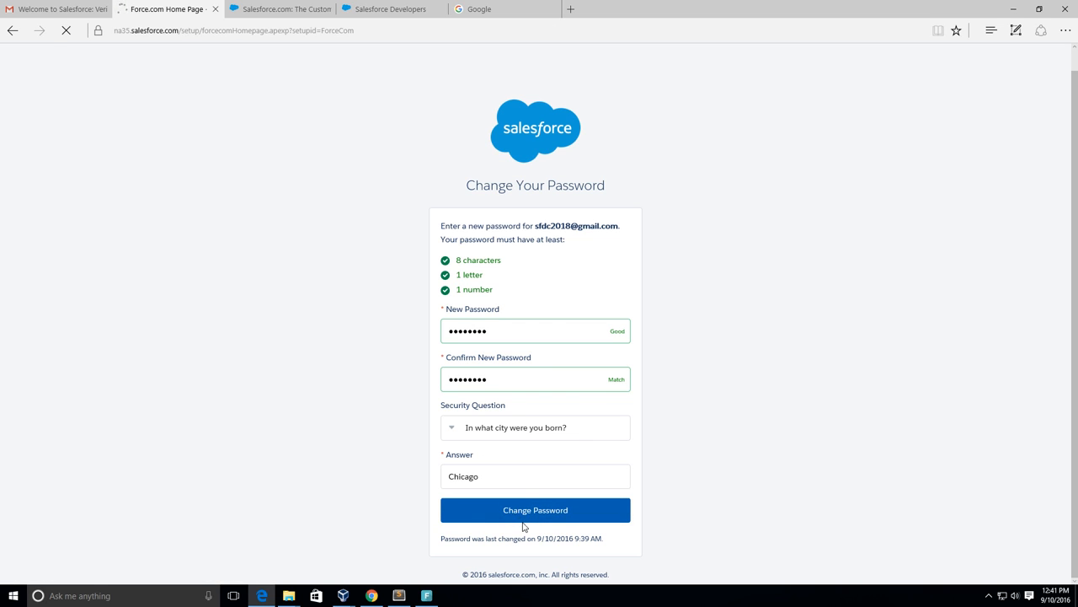
- Dismiss the Improved Setup tour with Show Me Later on the Force.com home page
{"action": "left_click", "coordinate": [536, 509]}
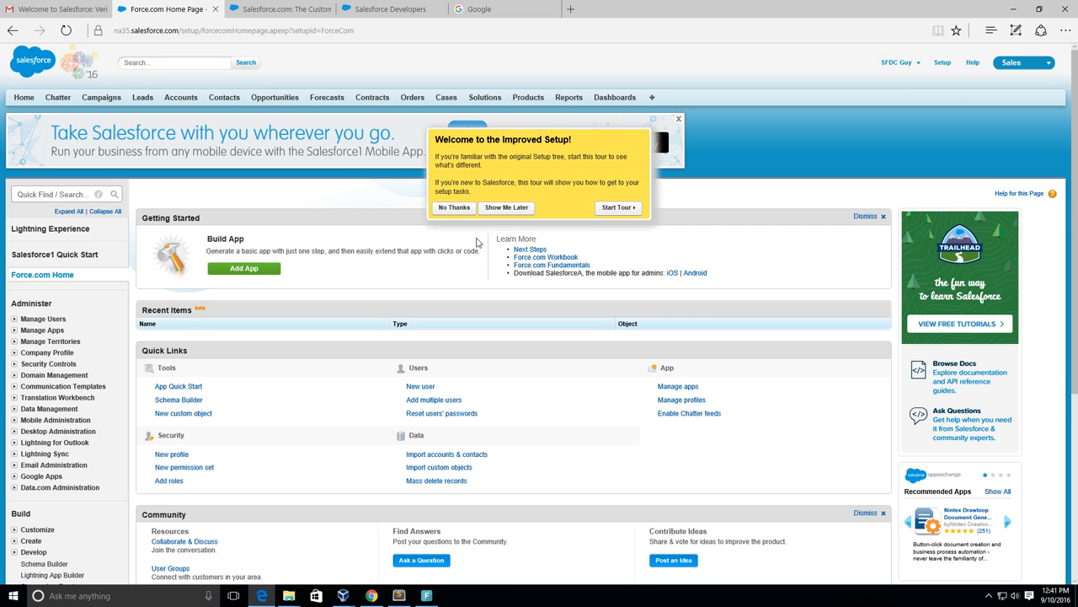
{"action": "mouse_move", "coordinate": [509, 300]}
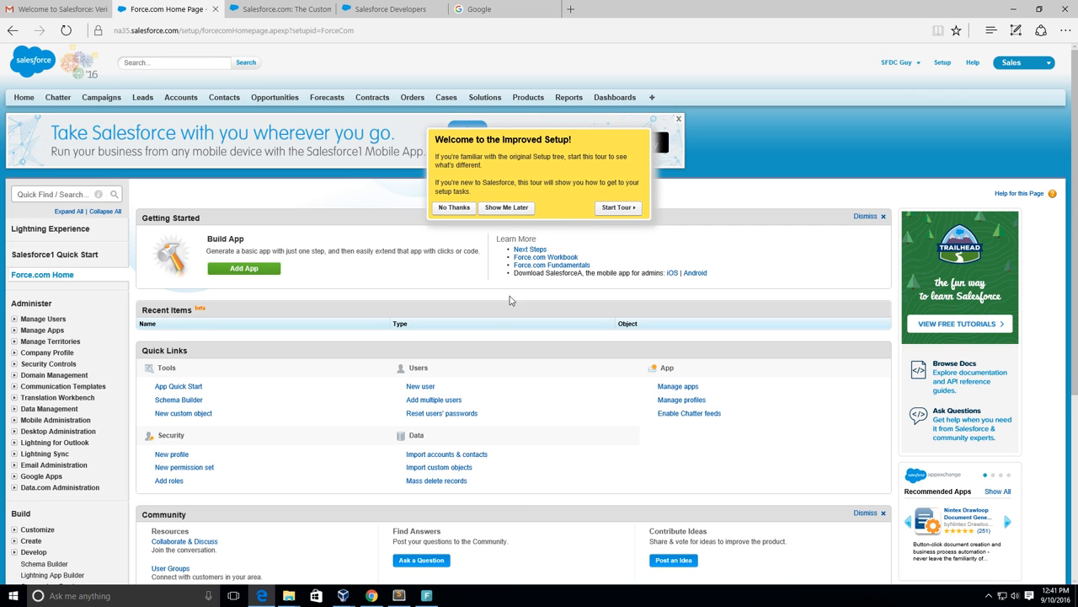
{"action": "mouse_move", "coordinate": [479, 385]}
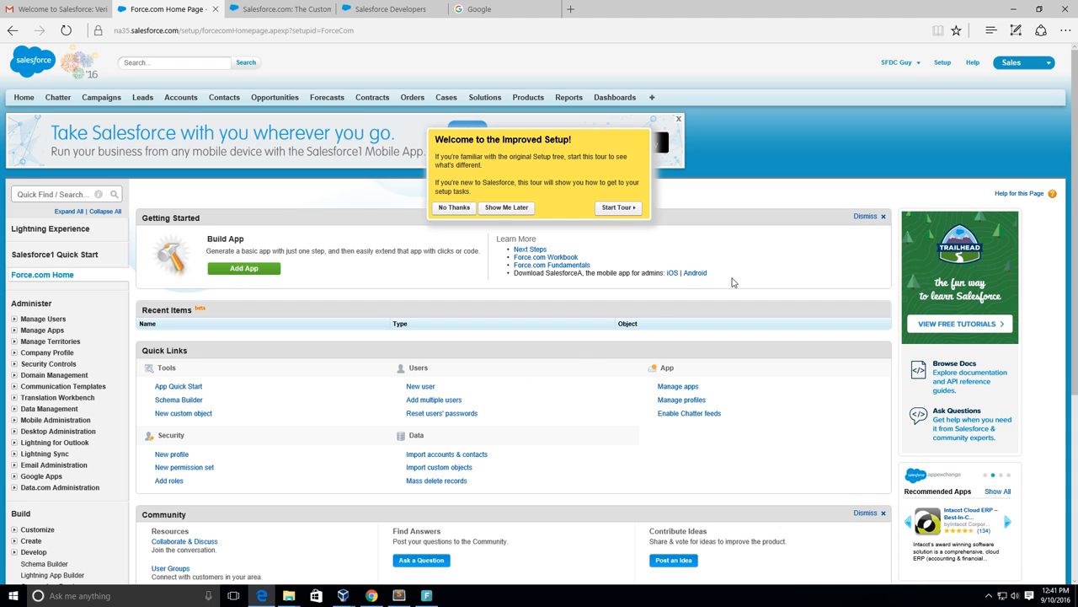
{"action": "mouse_move", "coordinate": [900, 64]}
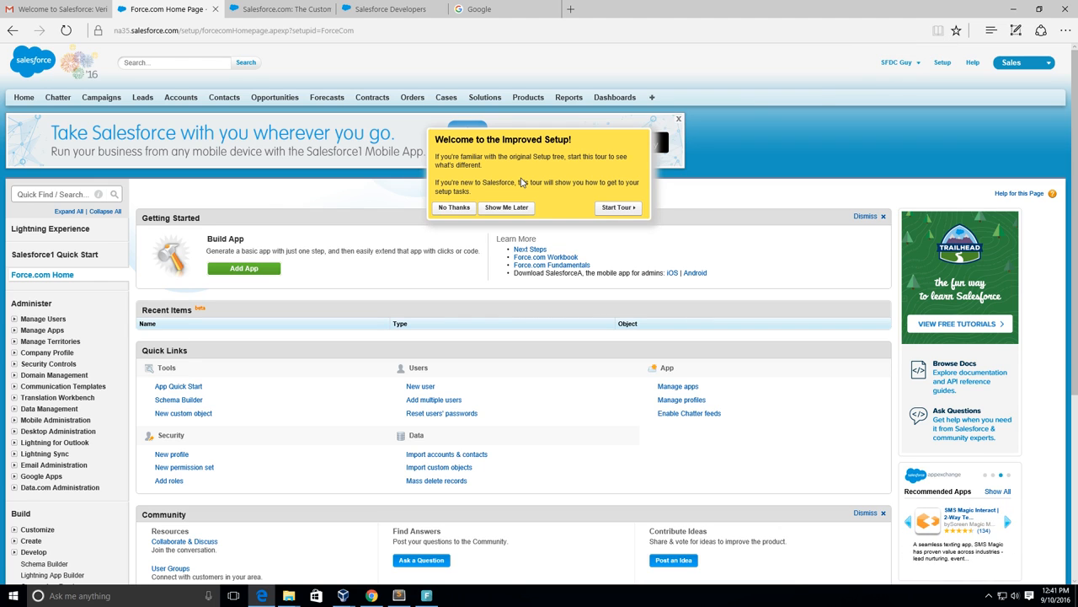
{"action": "mouse_move", "coordinate": [591, 210]}
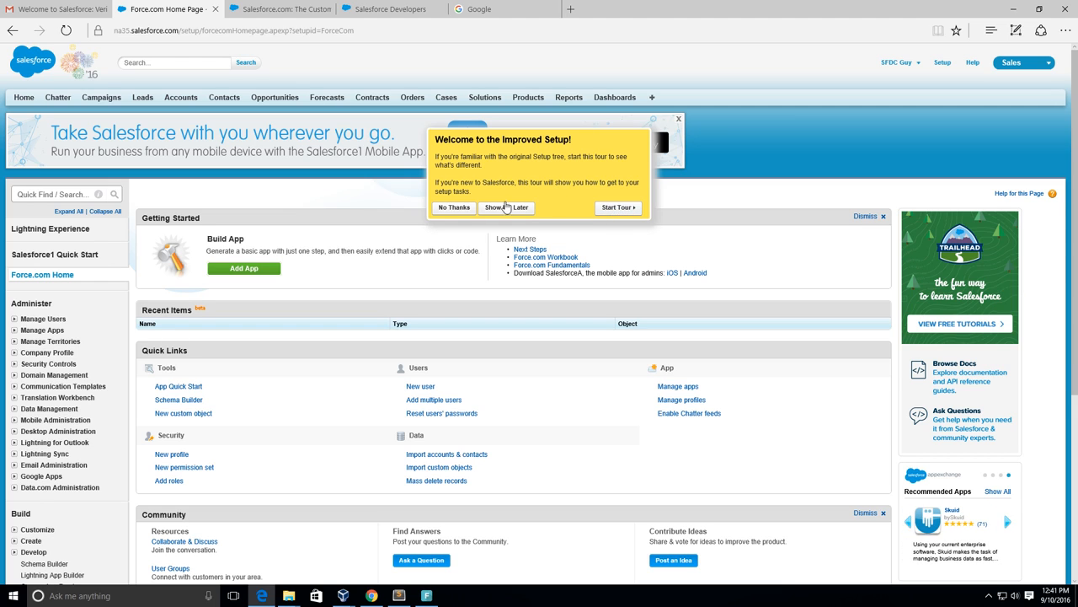
{"action": "mouse_move", "coordinate": [425, 166]}
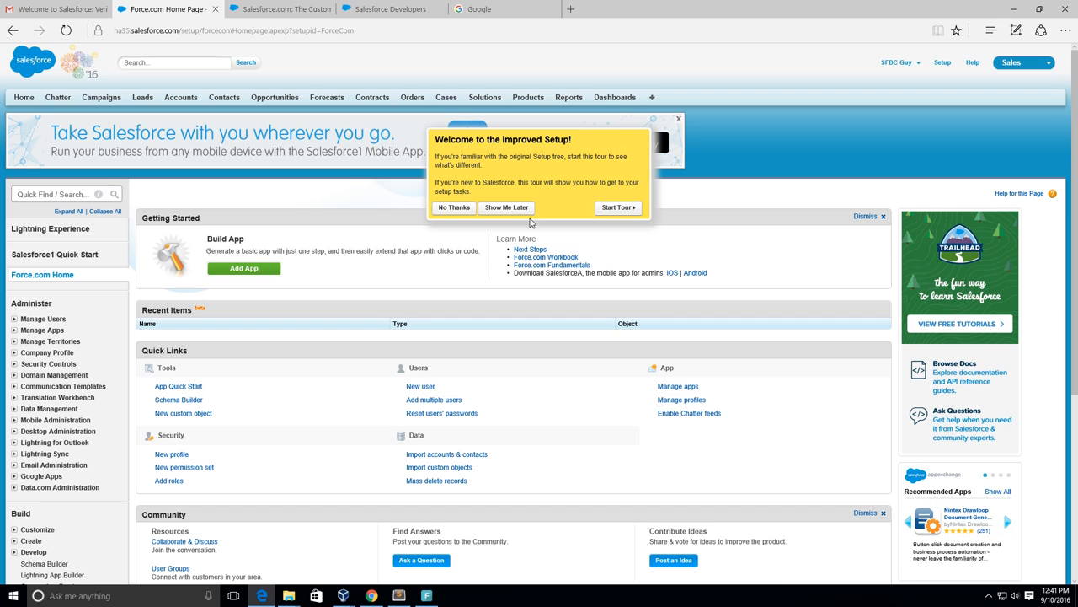
{"action": "mouse_move", "coordinate": [453, 209]}
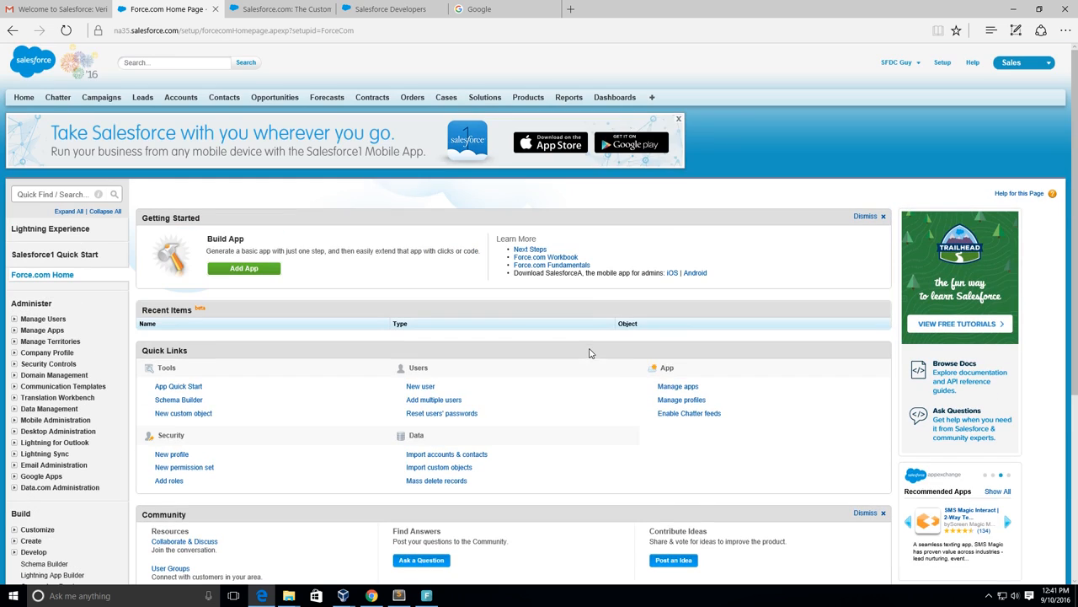
{"action": "mouse_move", "coordinate": [705, 200]}
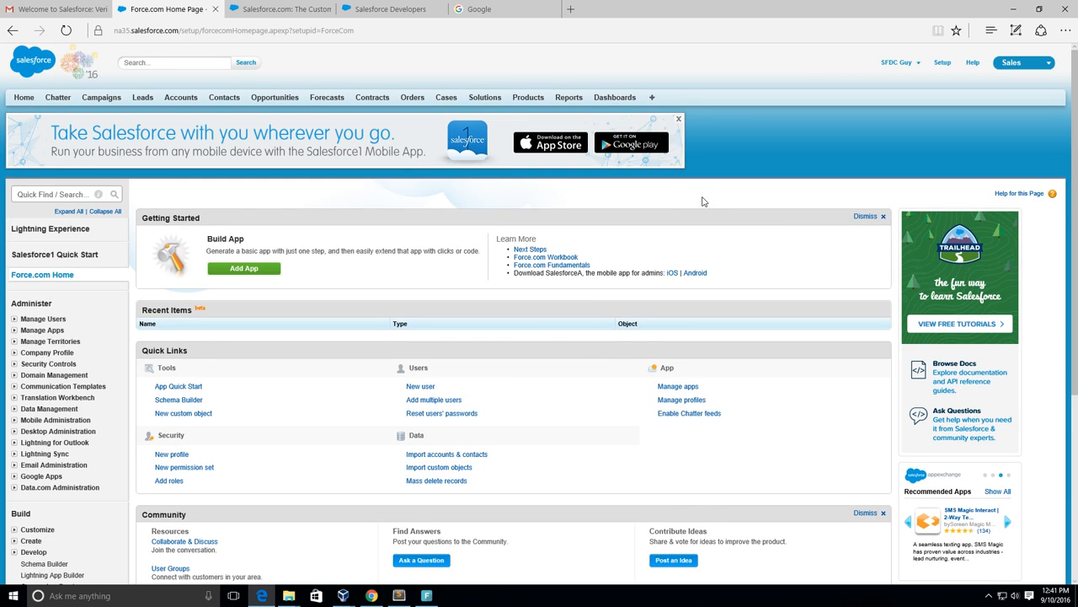
{"action": "scroll", "scroll_direction": "down", "scroll_amount": 3}
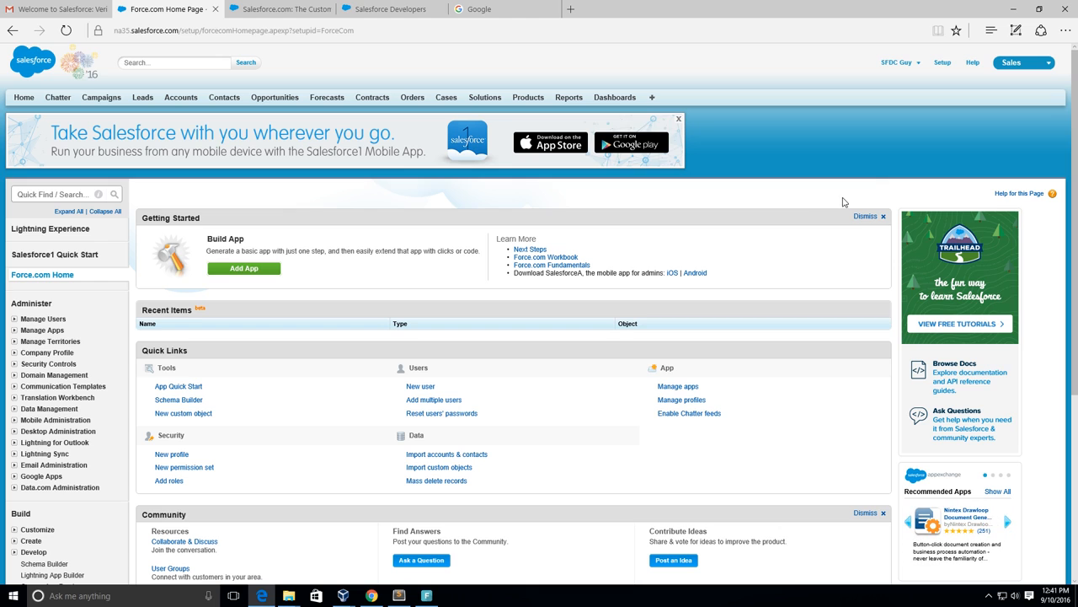
{"action": "left_click", "coordinate": [1025, 62]}
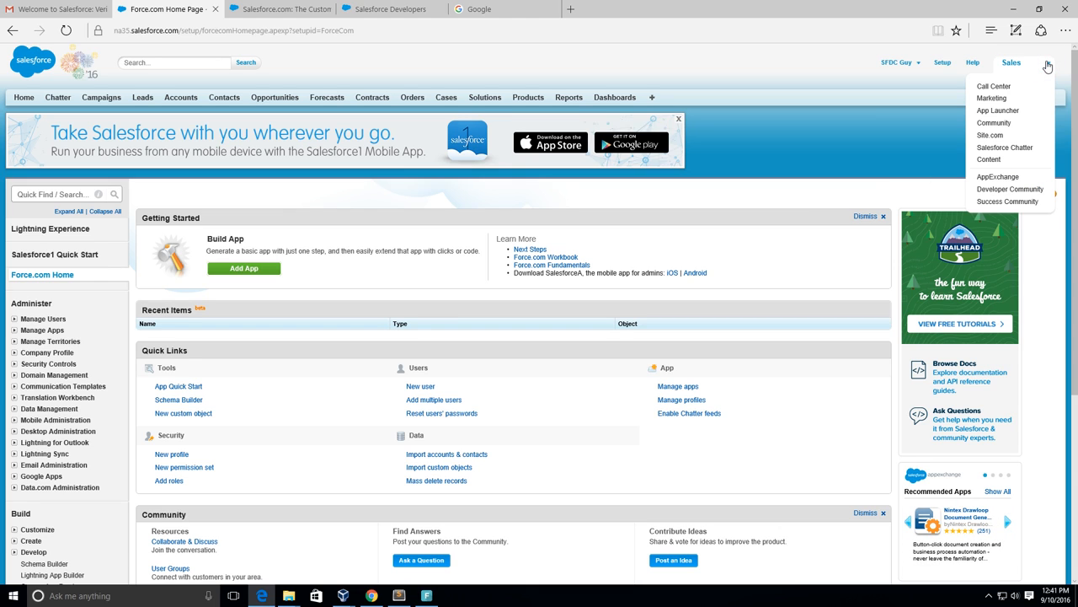
{"action": "left_click", "coordinate": [805, 91]}
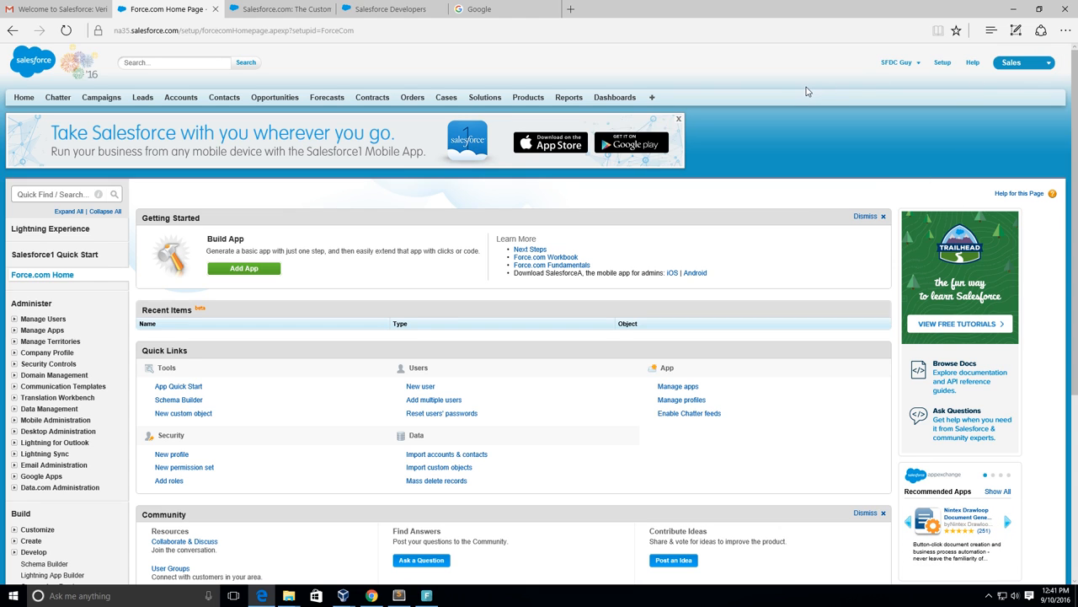